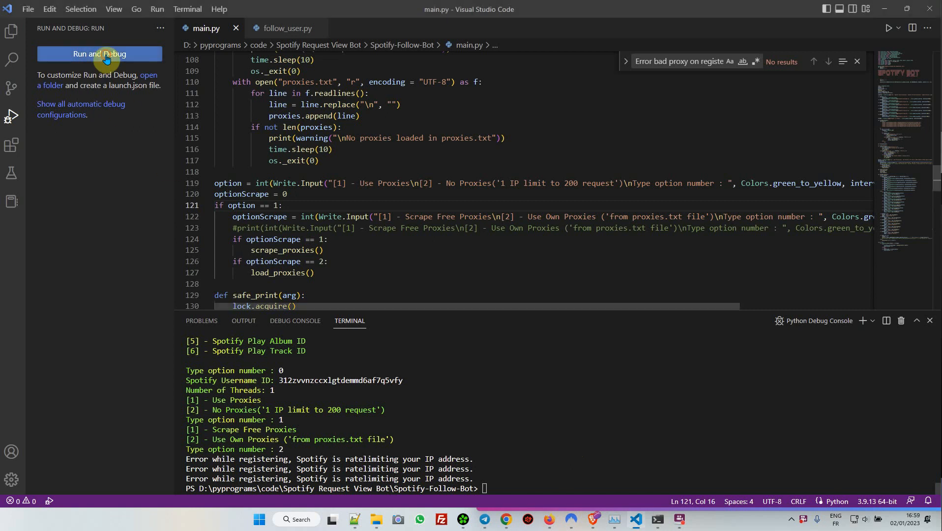
# - Launch main.py under the debugger so the SPOTIFY BOT option menu appears in the terminal
pyautogui.click(100, 54)
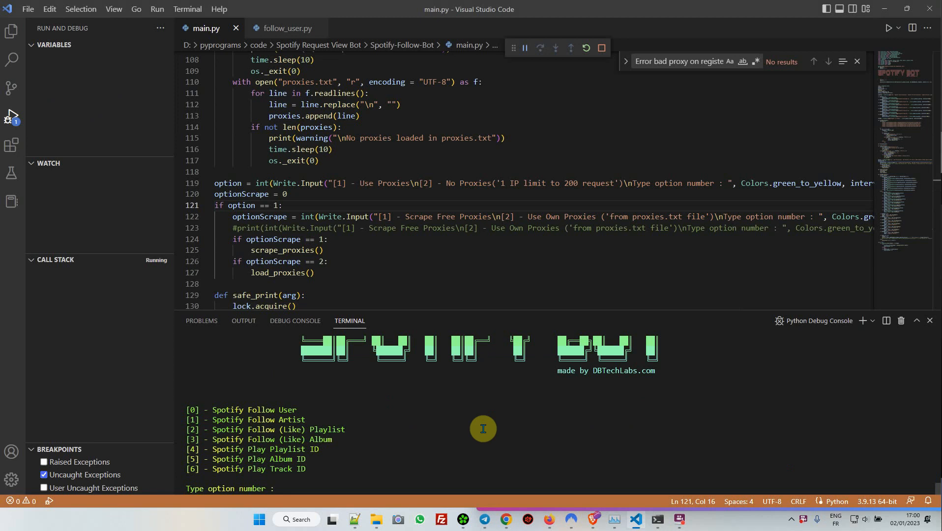
pyautogui.moveTo(358, 460)
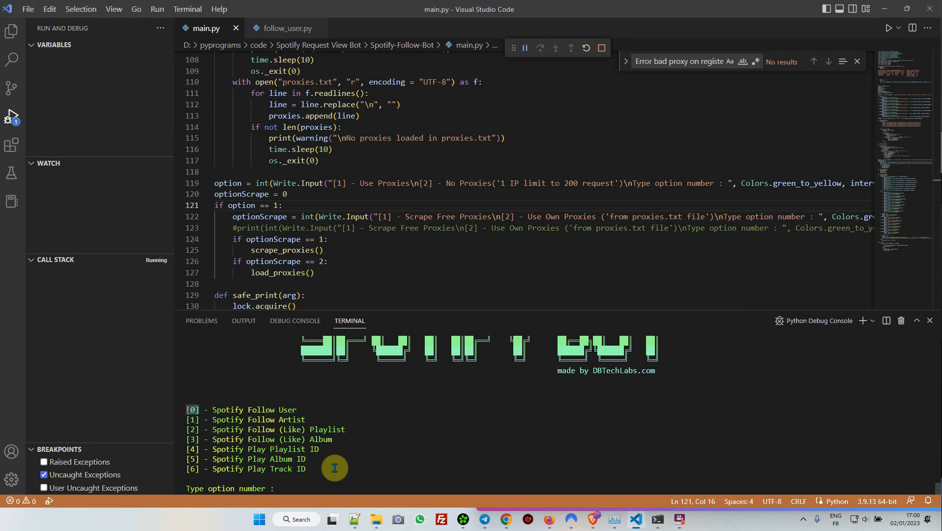
pyautogui.moveTo(348, 486)
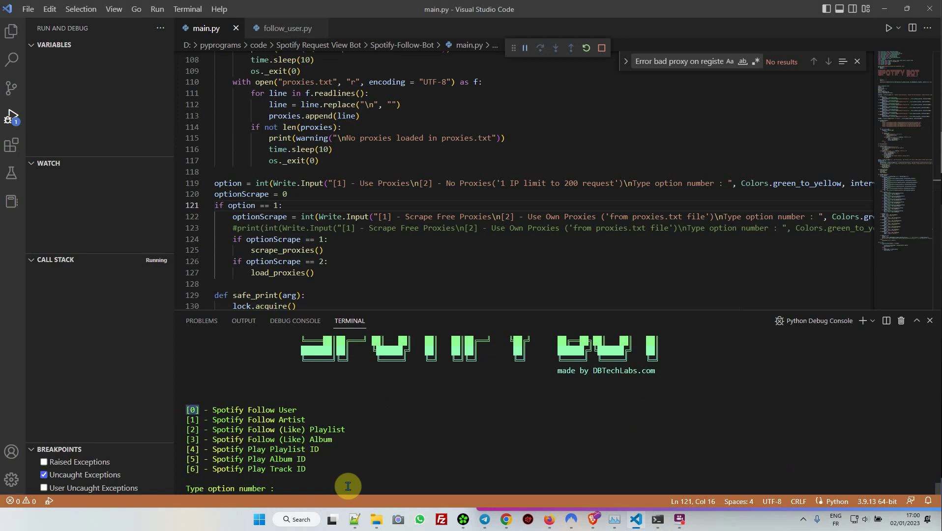
pyautogui.moveTo(406, 459)
pyautogui.write('0')
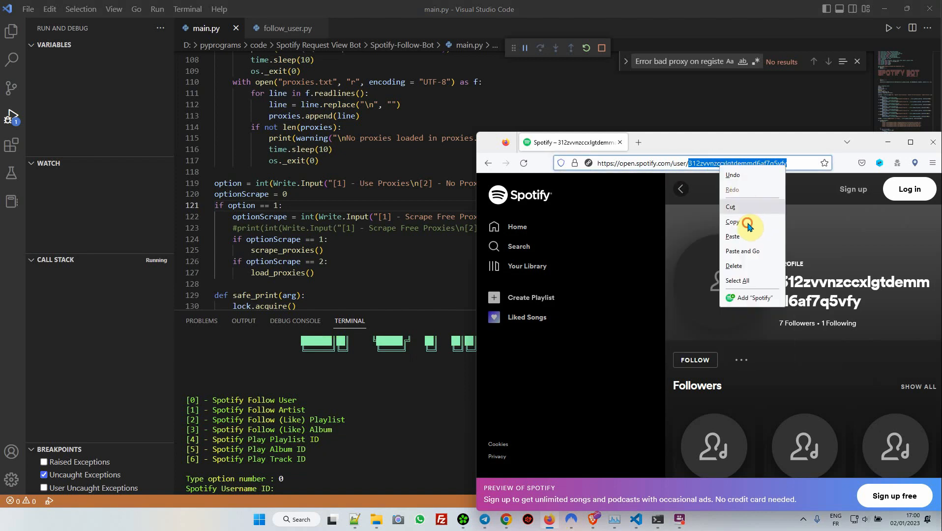
pyautogui.click(732, 221)
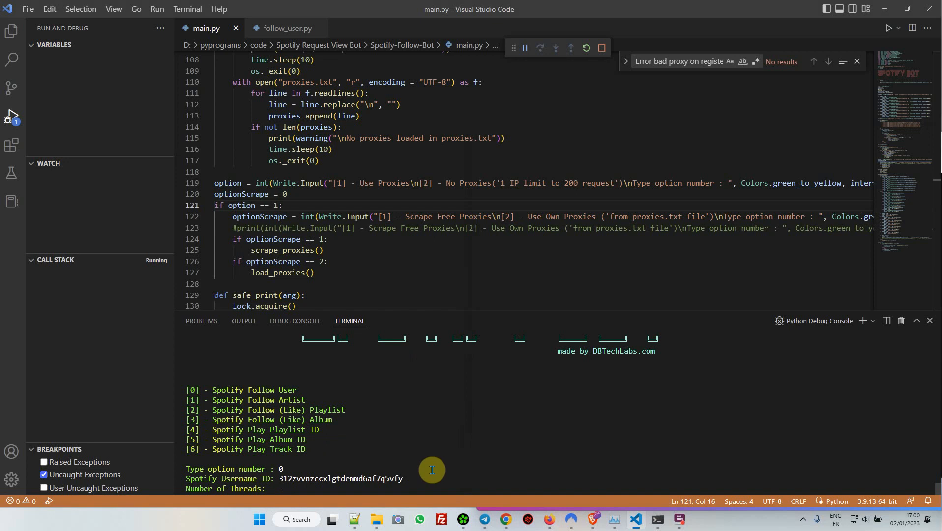
pyautogui.write('5')
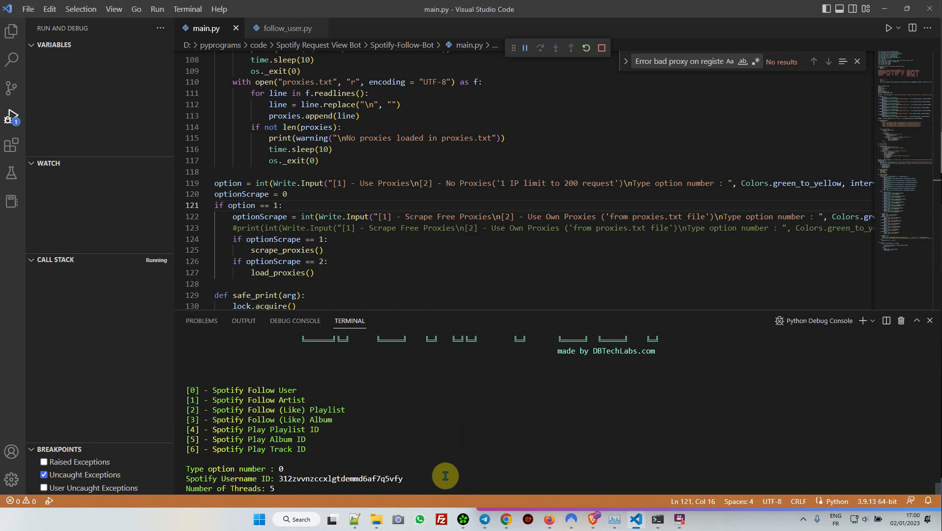
pyautogui.moveTo(440, 468)
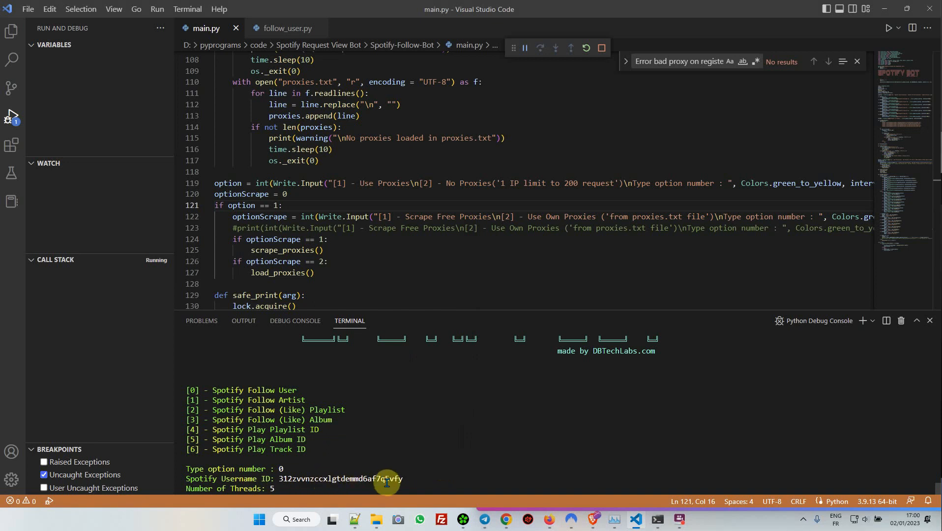
pyautogui.moveTo(368, 488)
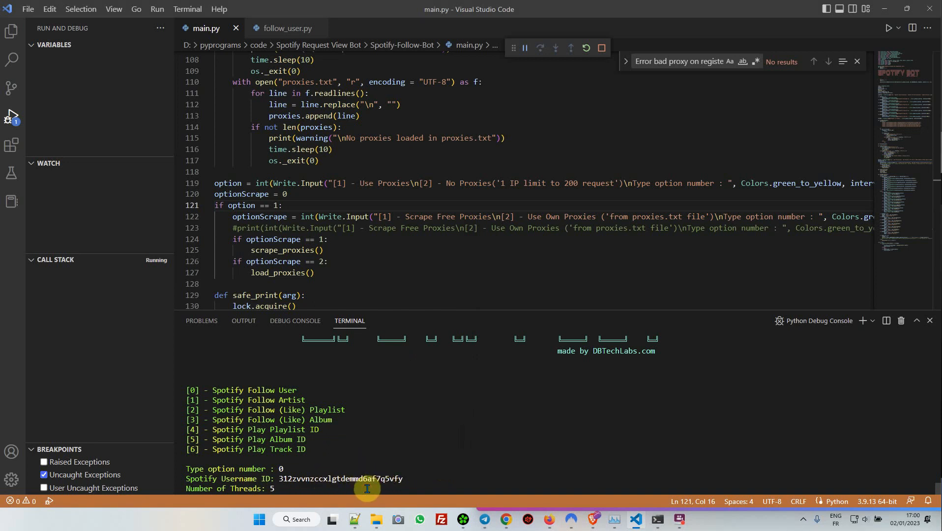
pyautogui.moveTo(371, 489)
pyautogui.write('2')
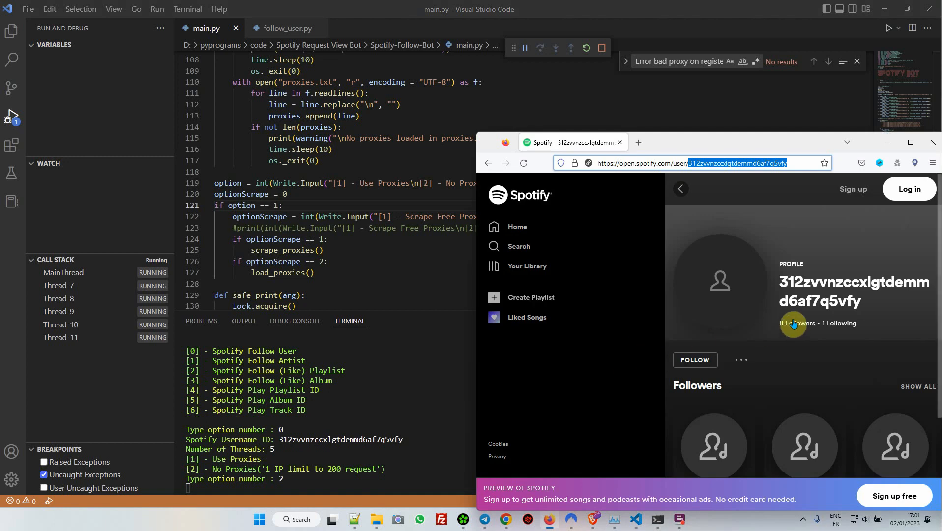
pyautogui.moveTo(619, 372)
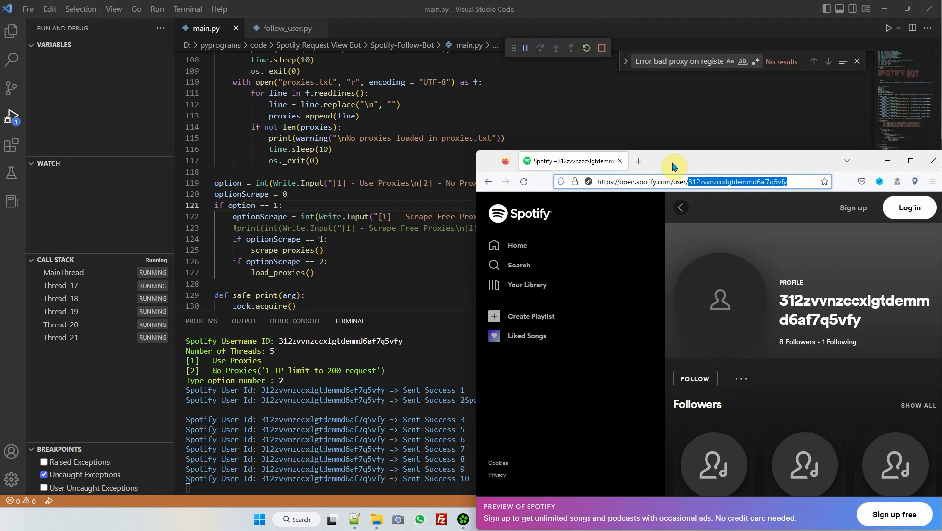
pyautogui.moveTo(442, 206)
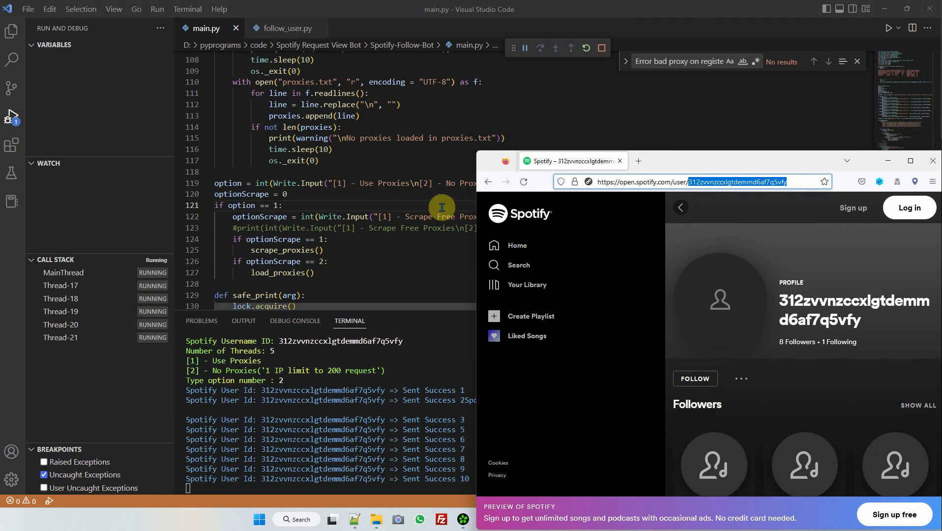
pyautogui.moveTo(421, 206)
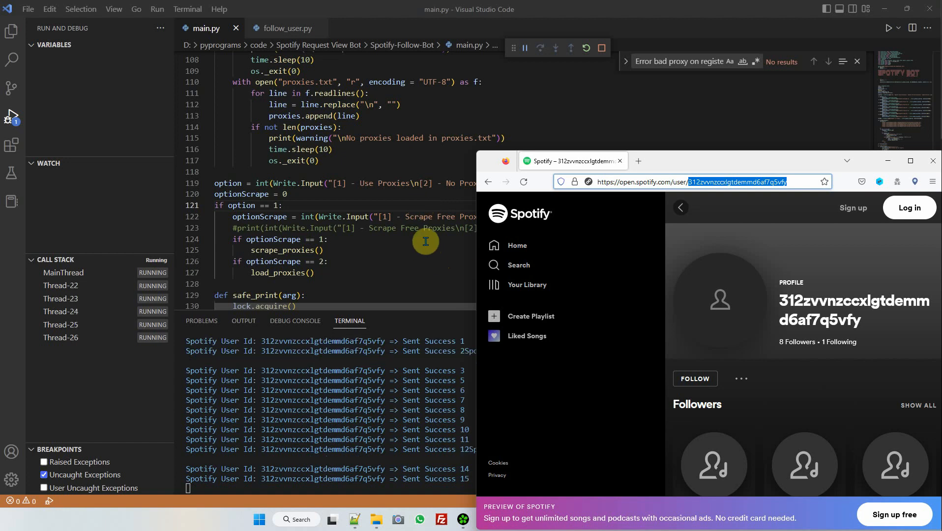
pyautogui.moveTo(788, 316)
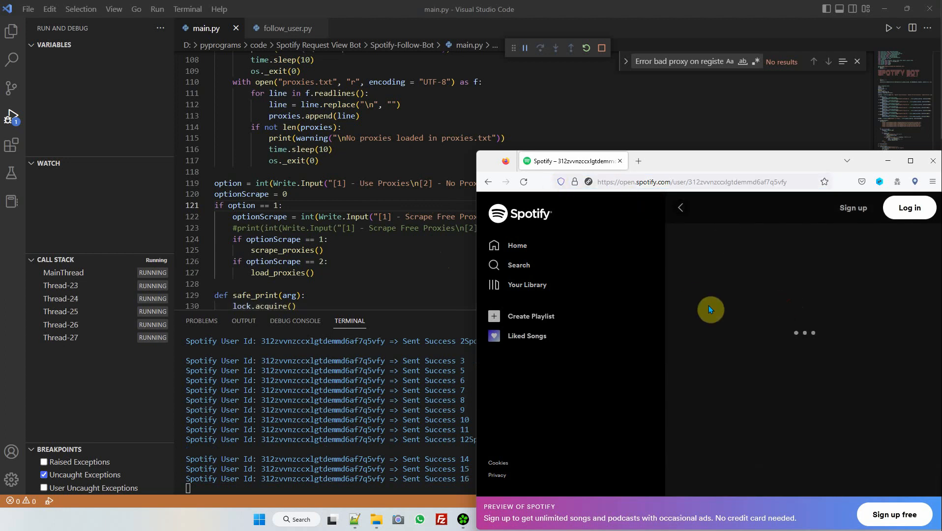
pyautogui.moveTo(632, 304)
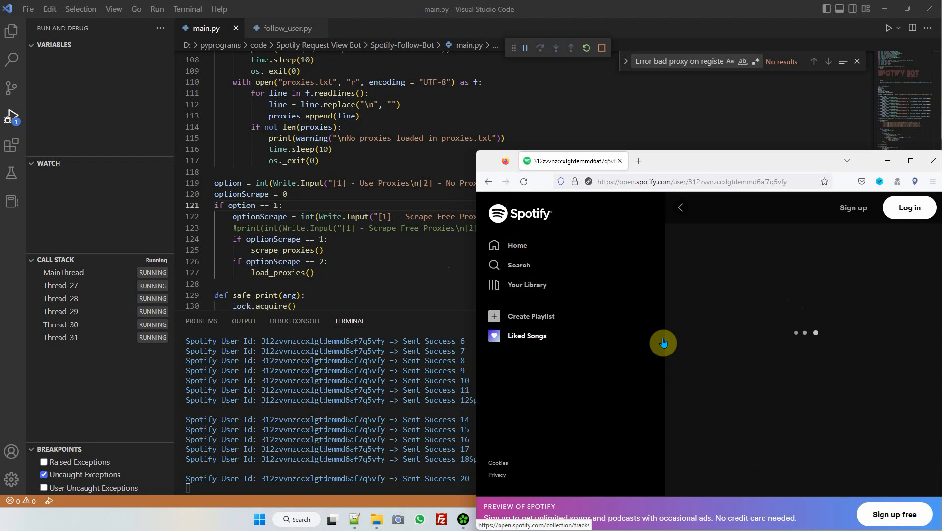
pyautogui.moveTo(671, 350)
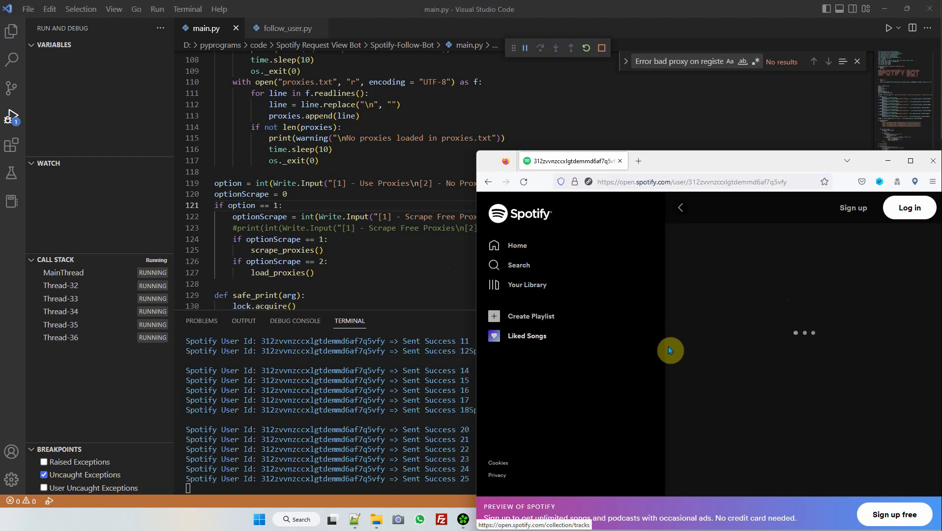
pyautogui.moveTo(672, 390)
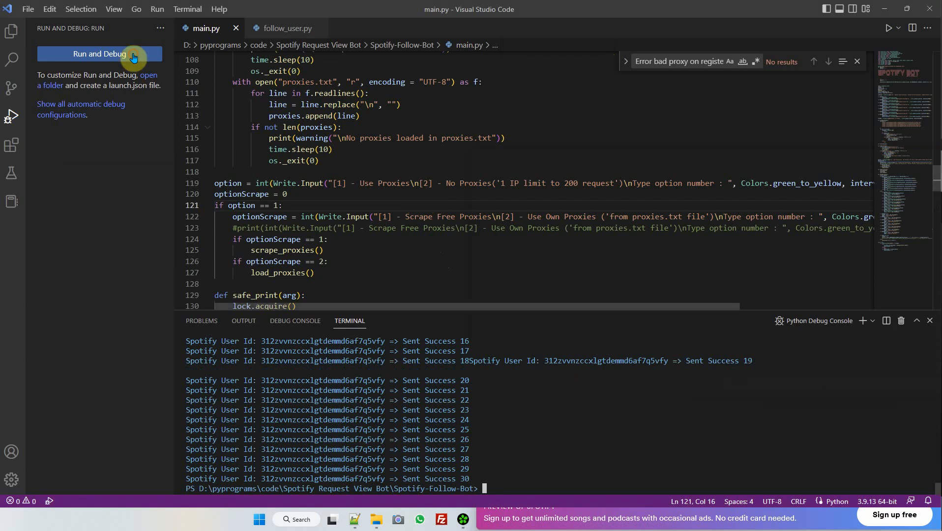
pyautogui.click(100, 54)
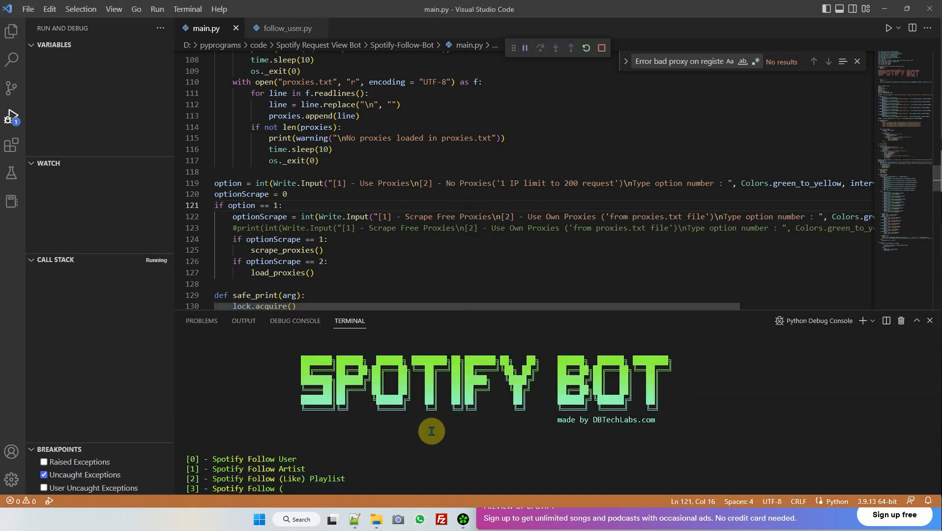
pyautogui.scroll(-3)
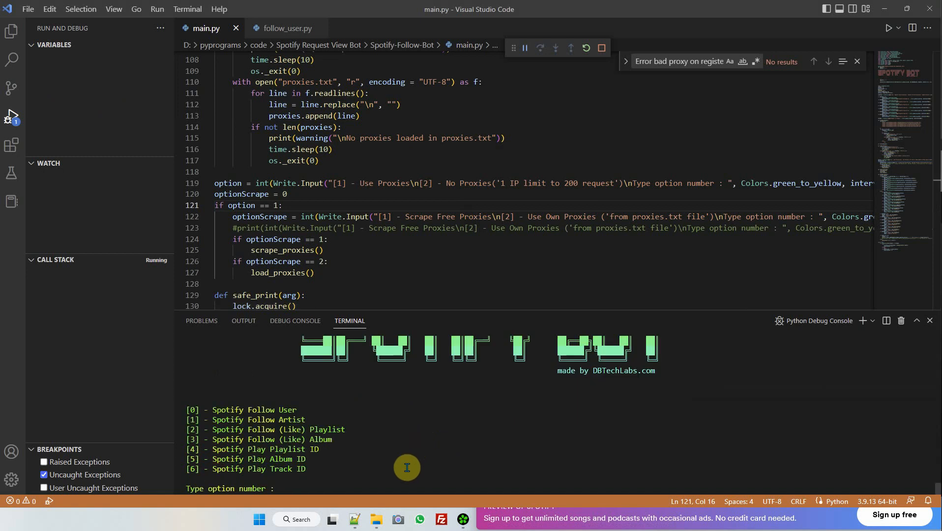
pyautogui.moveTo(412, 476)
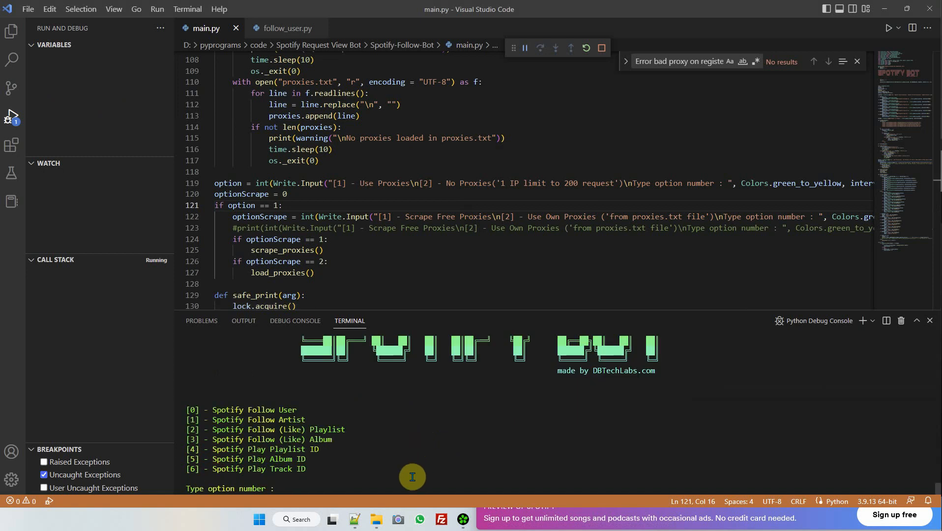
pyautogui.write('0')
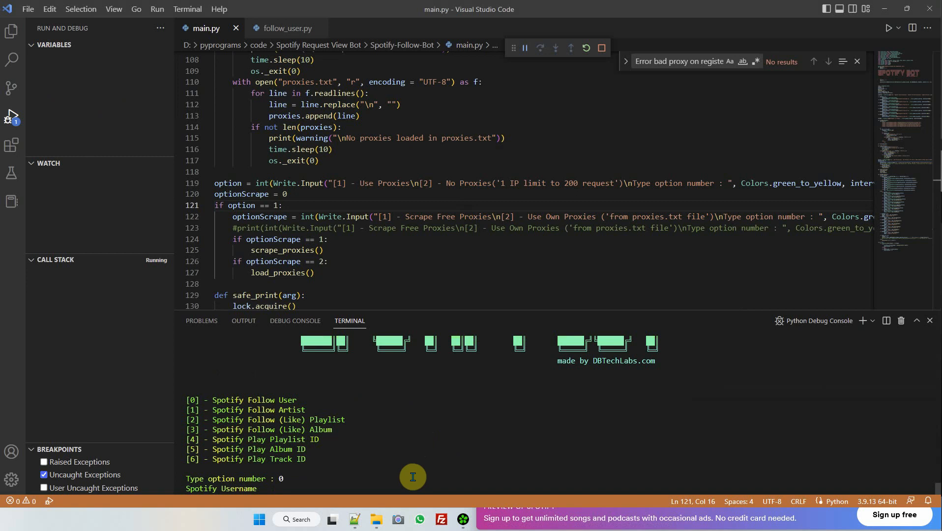
pyautogui.moveTo(443, 460)
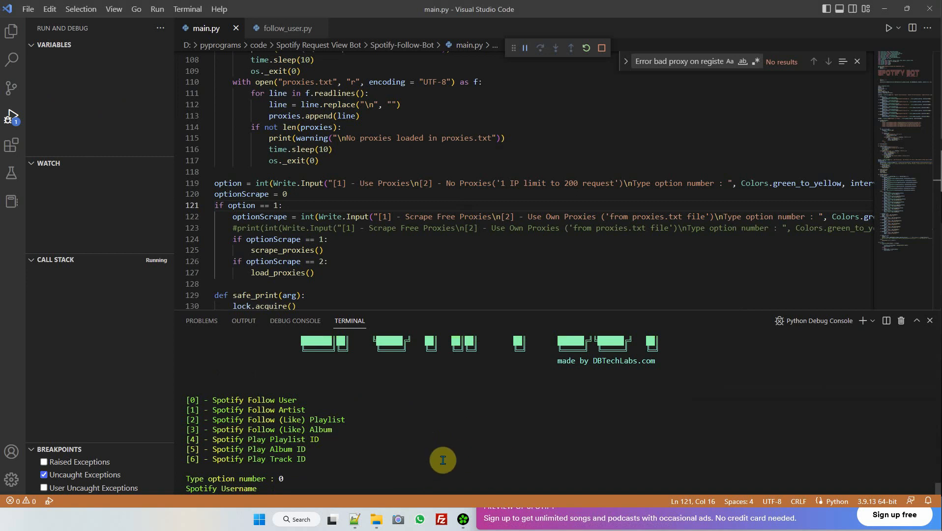
pyautogui.write('312zvvnzccxlgtdemmd6af7q5vfy')
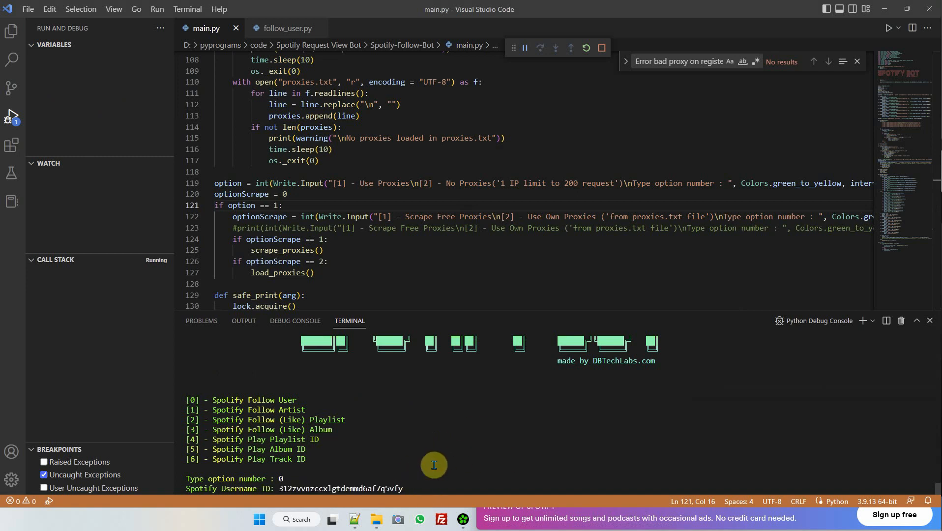
pyautogui.moveTo(615, 519)
pyautogui.write('50')
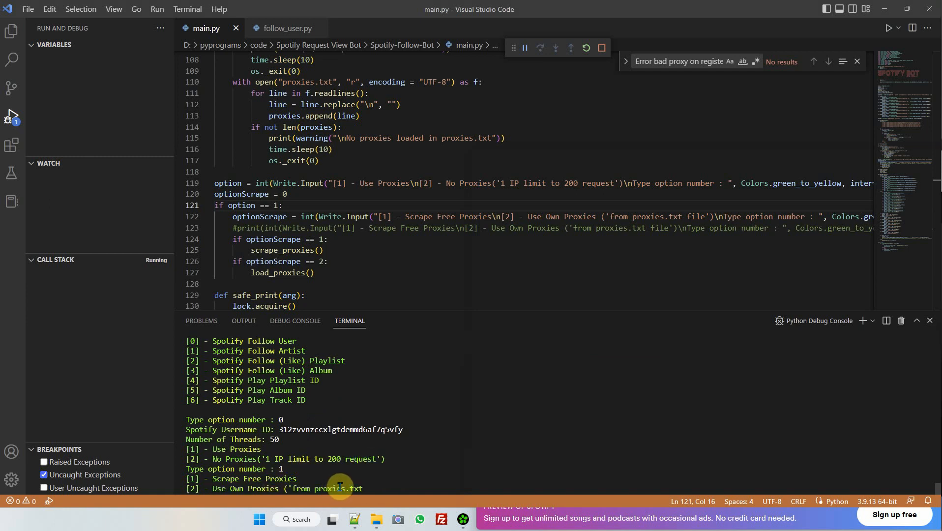
pyautogui.moveTo(346, 487)
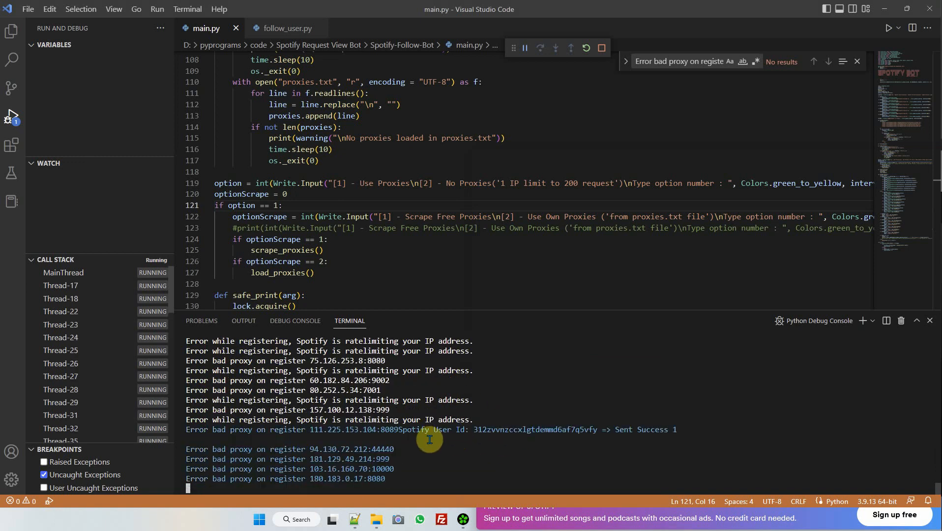
pyautogui.moveTo(472, 416)
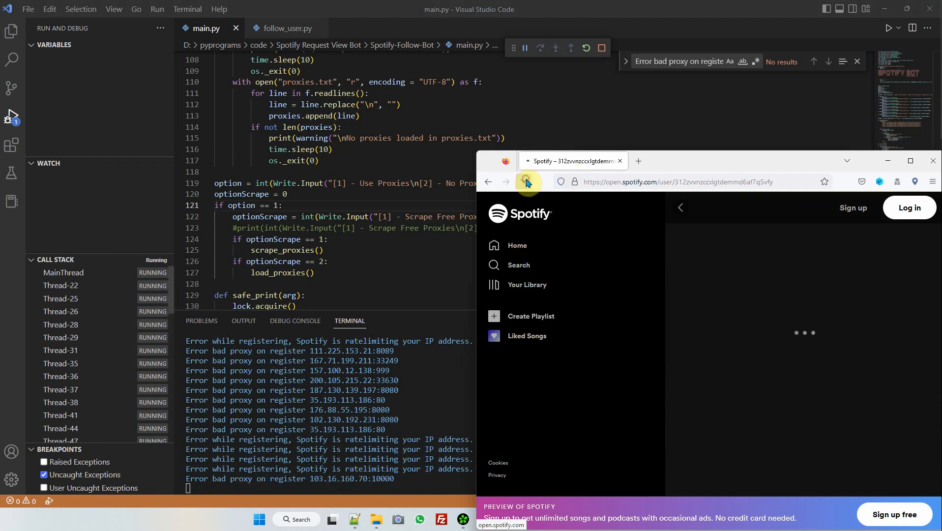
# - Reload the Spotify profile page to confirm the follower count rose to 40
pyautogui.click(526, 181)
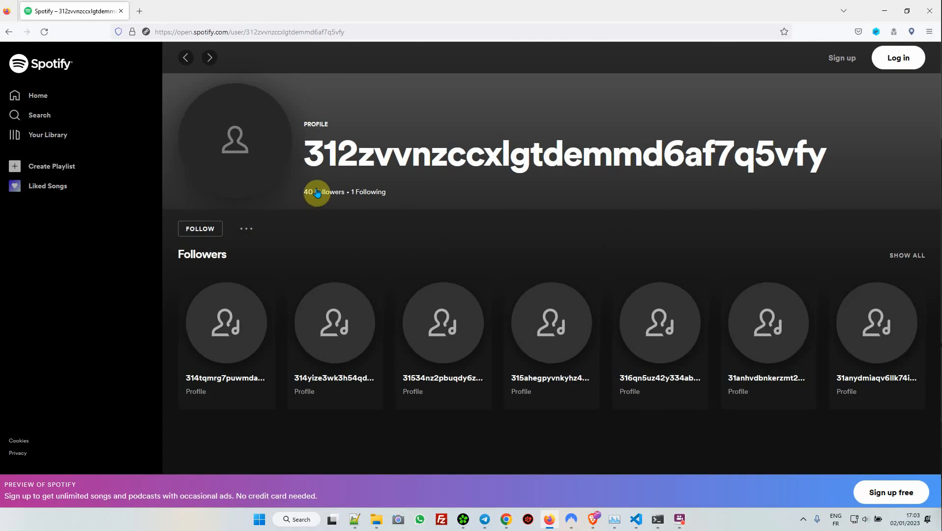
# - Open the profile's '40 Followers' list showing the follower accounts
pyautogui.click(316, 192)
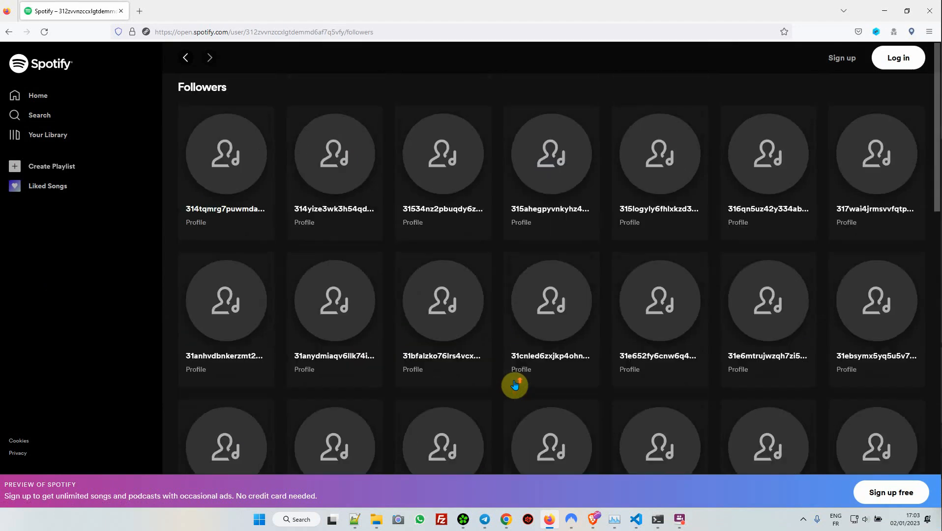
pyautogui.moveTo(364, 22)
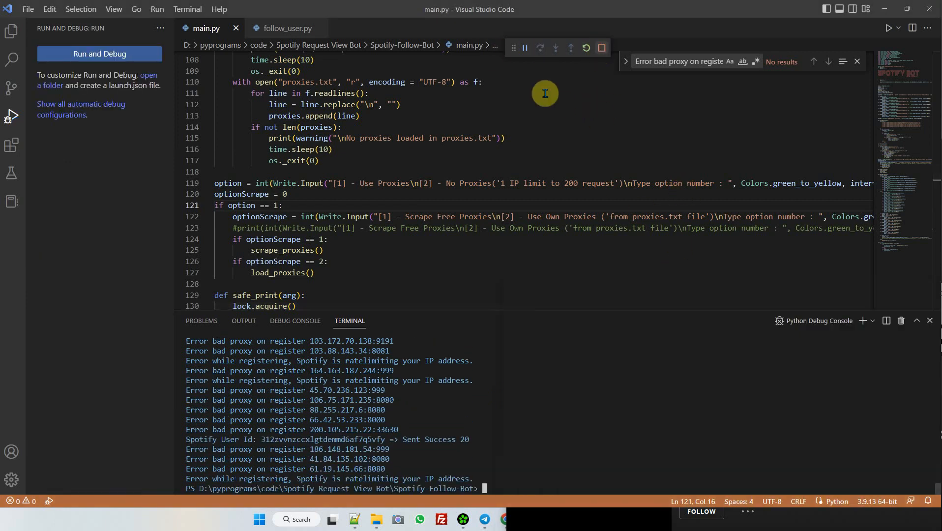
# - Relaunch main.py after the 20 successful follows so the bot menu reappears
pyautogui.click(100, 53)
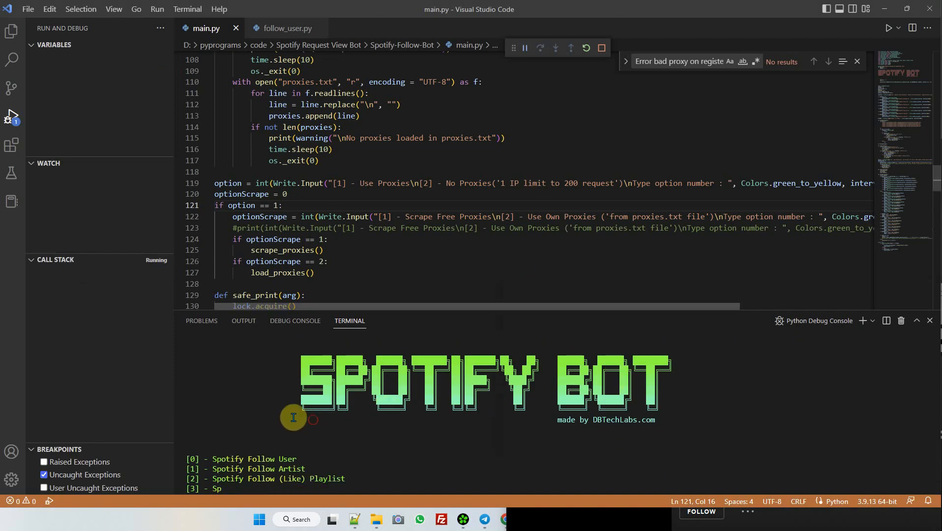
pyautogui.moveTo(644, 452)
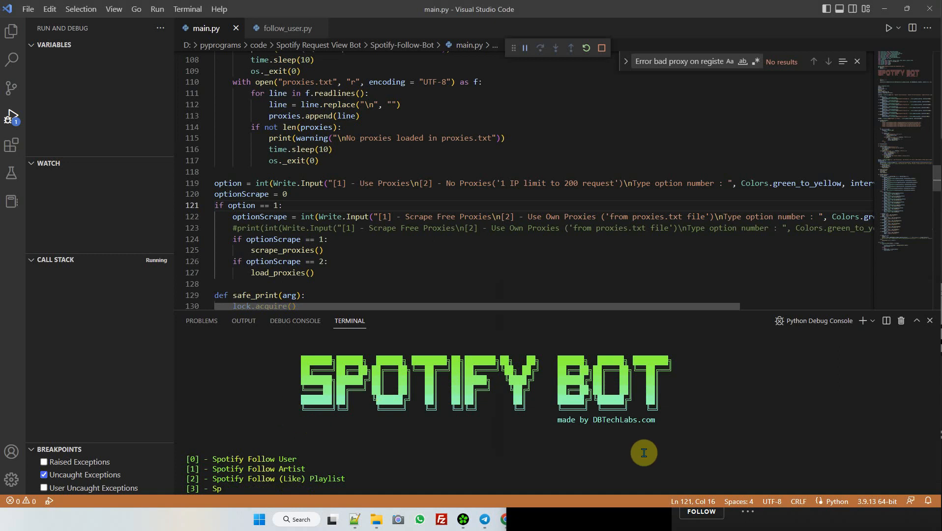
pyautogui.moveTo(293, 420)
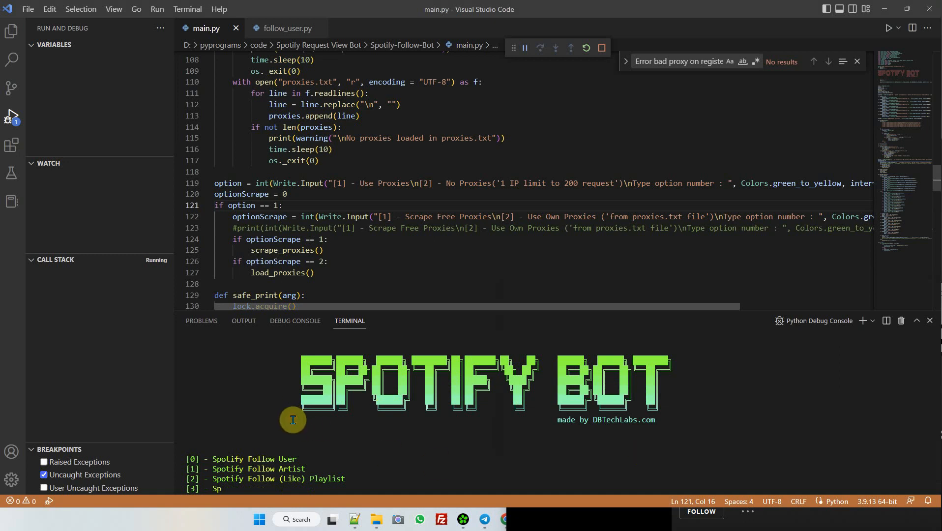
pyautogui.moveTo(296, 418)
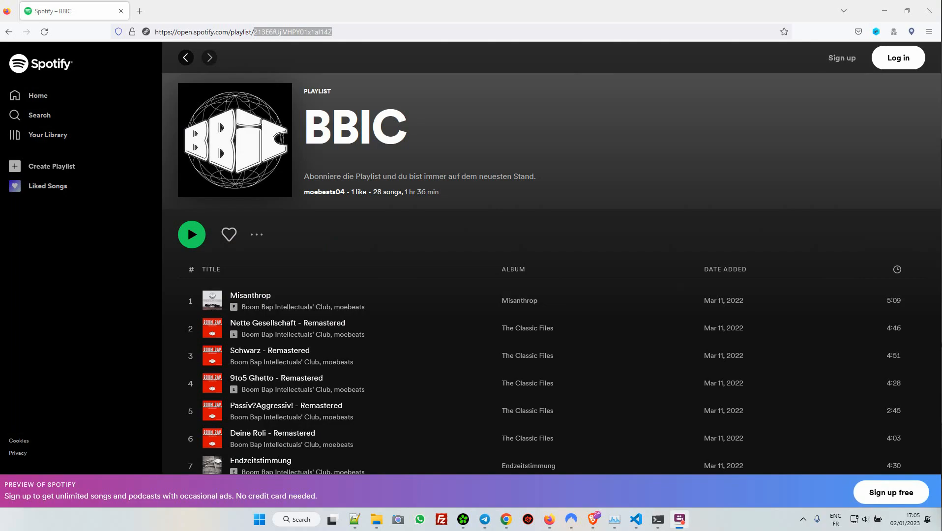
pyautogui.moveTo(358, 205)
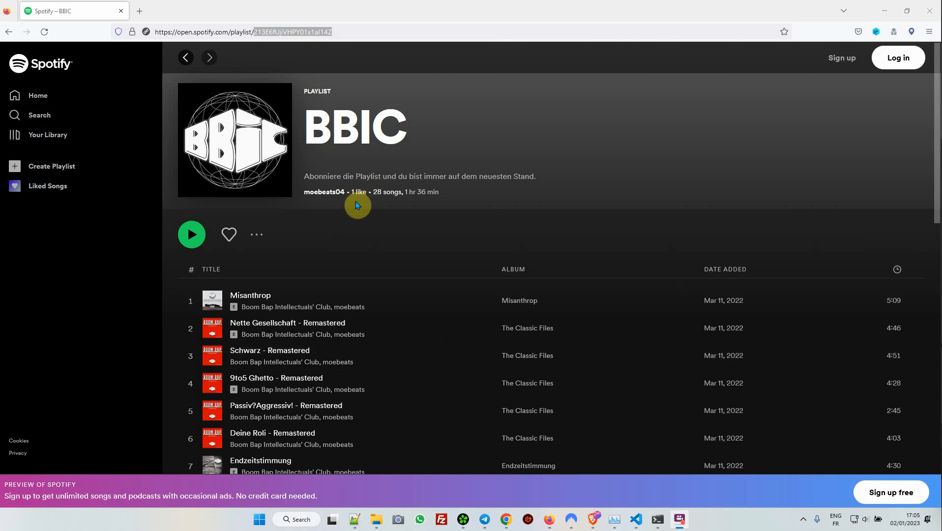
# - Note the BBIC playlist's current '1 like' and select its playlist ID in the address bar
pyautogui.doubleClick(358, 192)
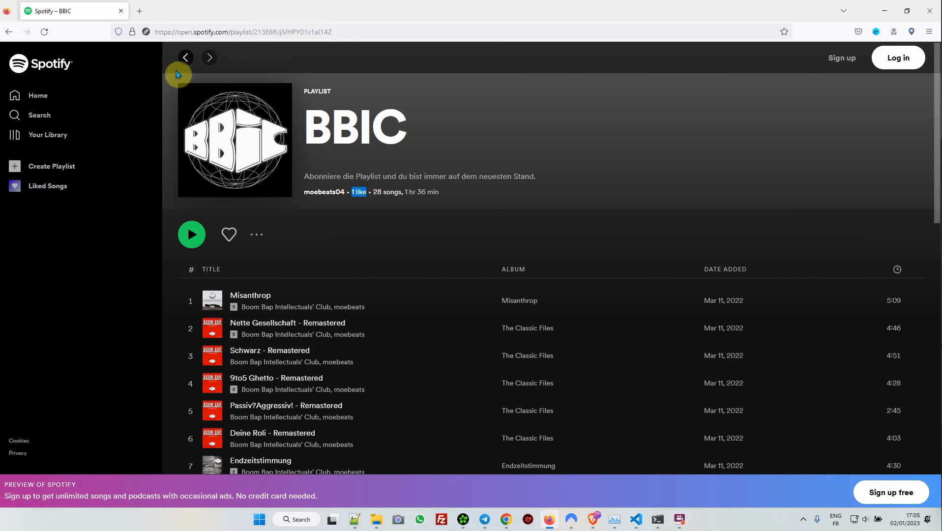
pyautogui.moveTo(324, 194)
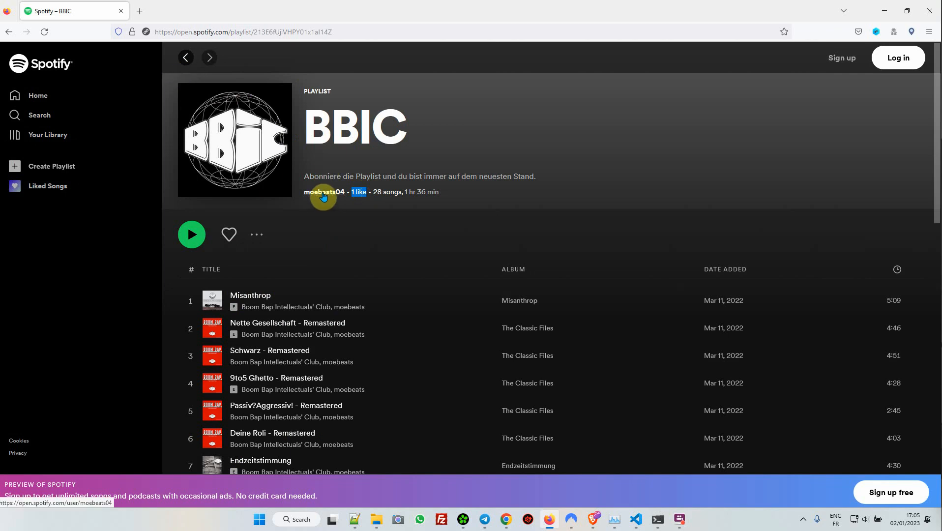
pyautogui.moveTo(362, 129)
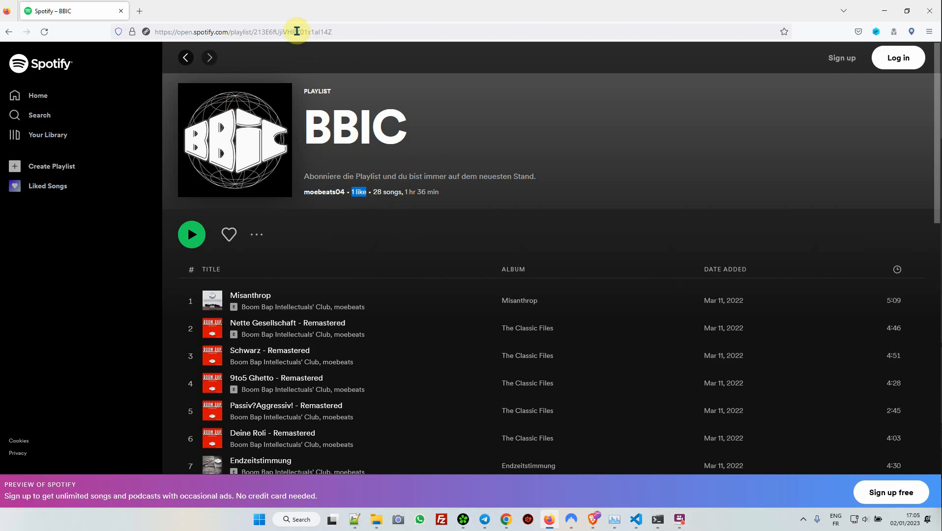
pyautogui.click(295, 31)
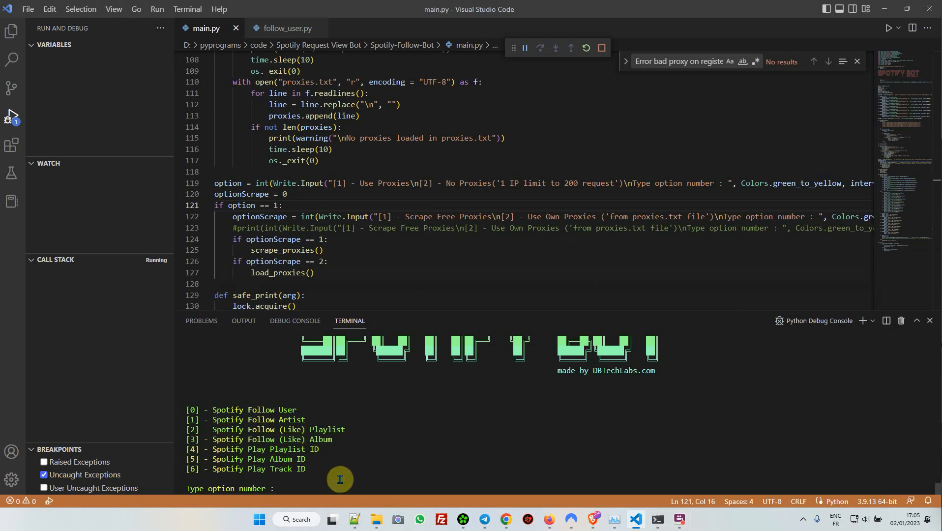
# - Choose option 2 (like playlist) for 213E6fUjiVHPY01x1aI14Z with 12 threads and no proxies
pyautogui.write('2')
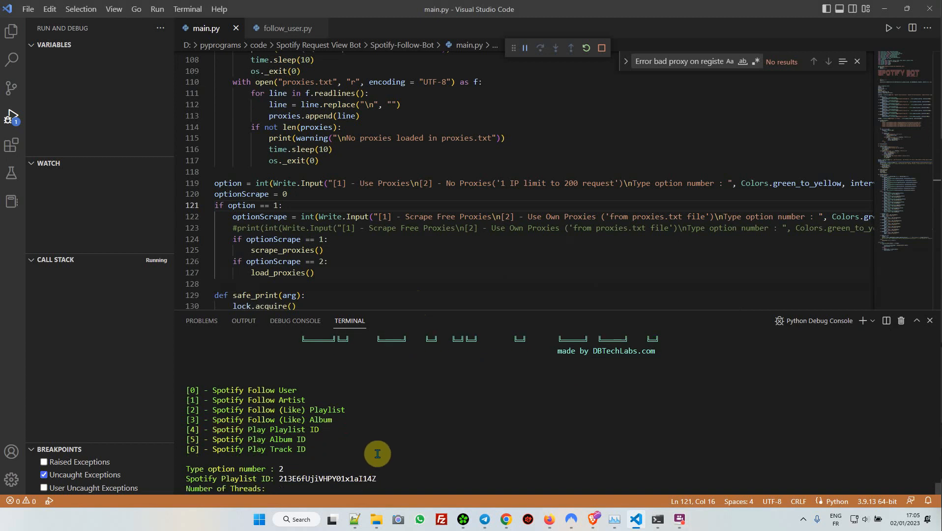
pyautogui.write('1')
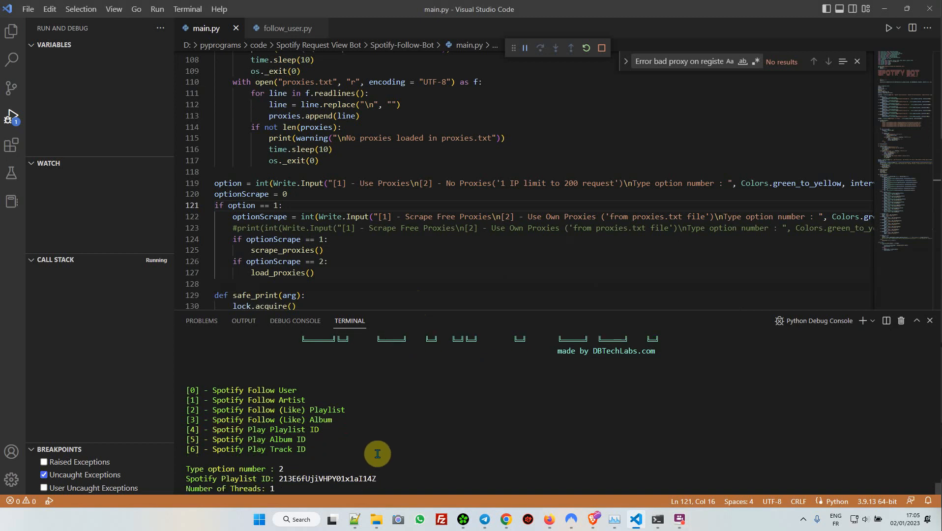
pyautogui.moveTo(375, 486)
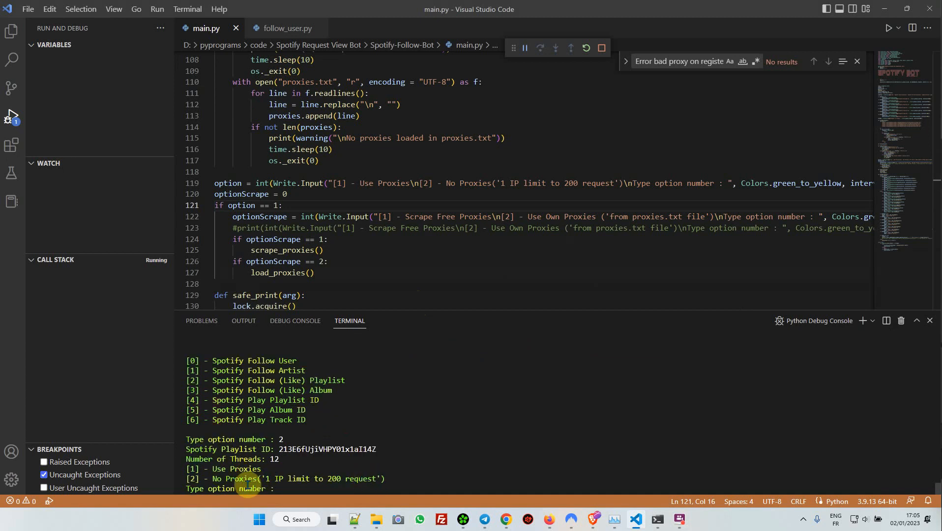
pyautogui.moveTo(345, 485)
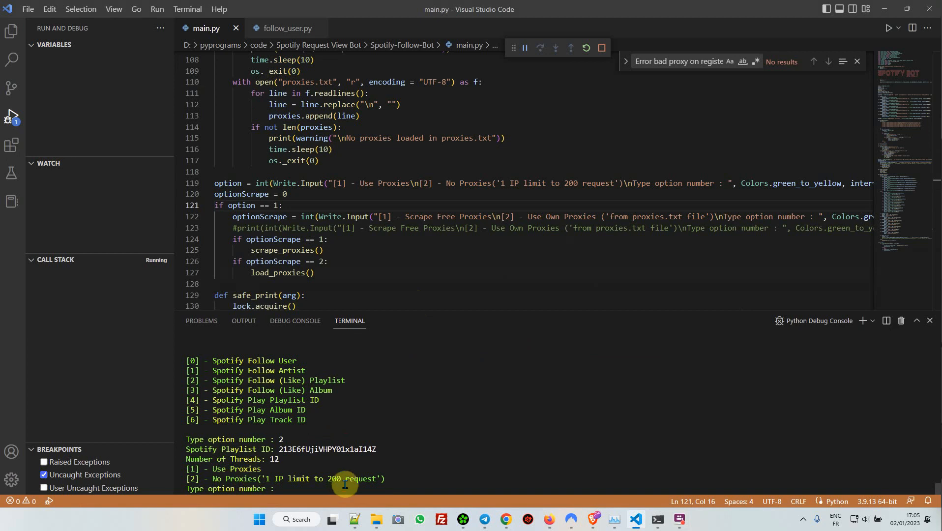
pyautogui.moveTo(373, 470)
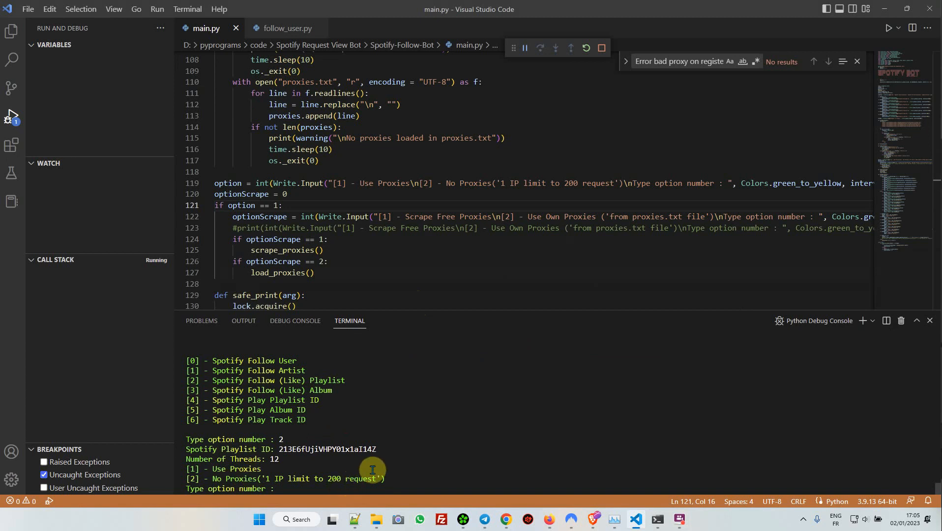
pyautogui.write('2')
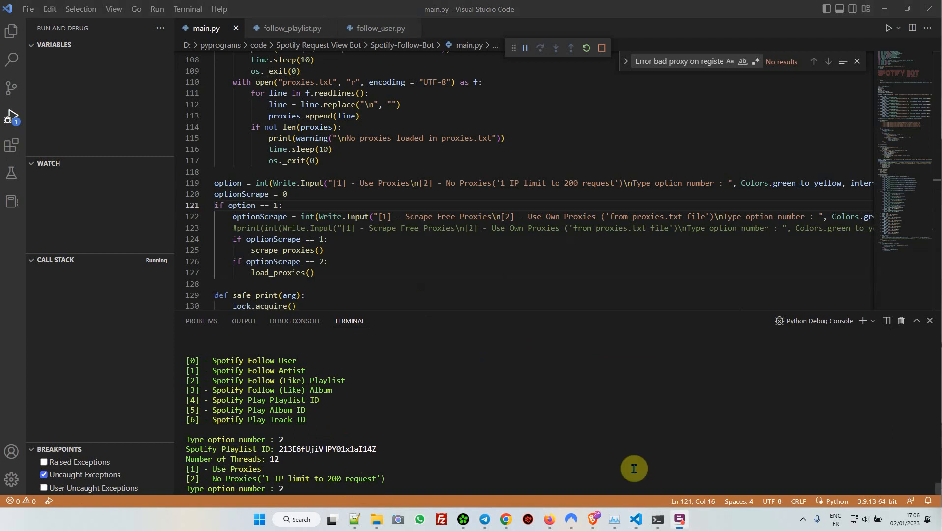
pyautogui.moveTo(331, 486)
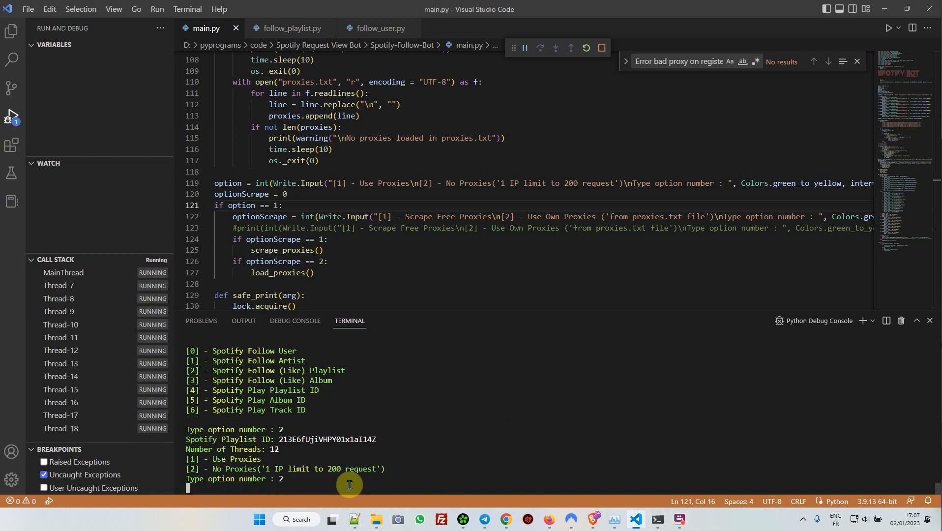
pyautogui.moveTo(378, 446)
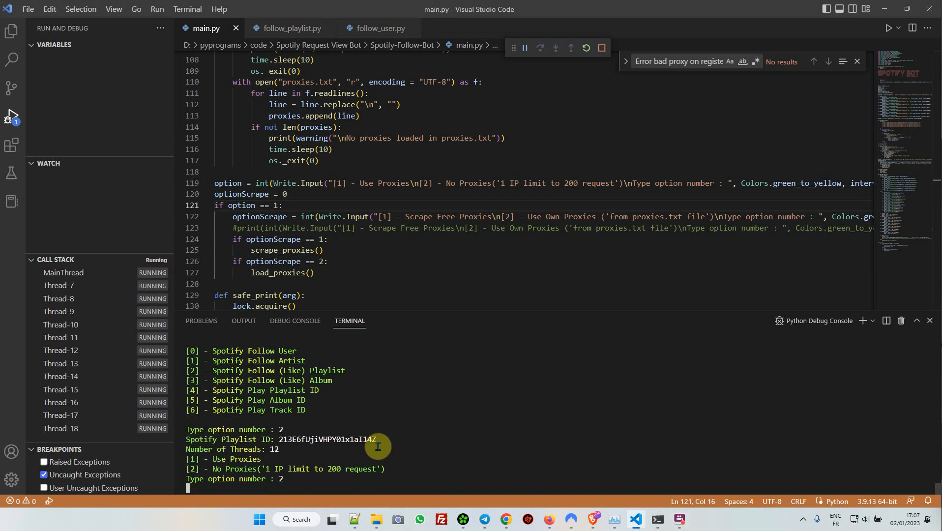
pyautogui.moveTo(466, 426)
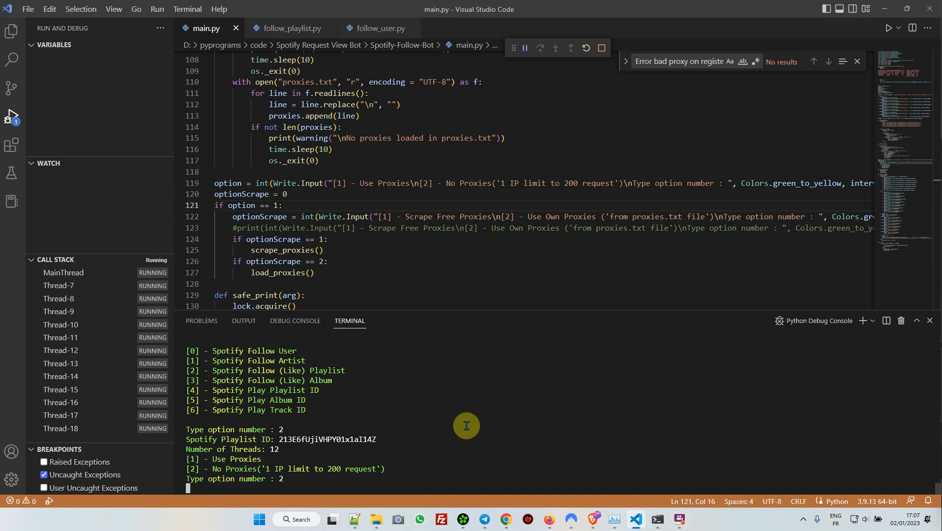
pyautogui.moveTo(542, 488)
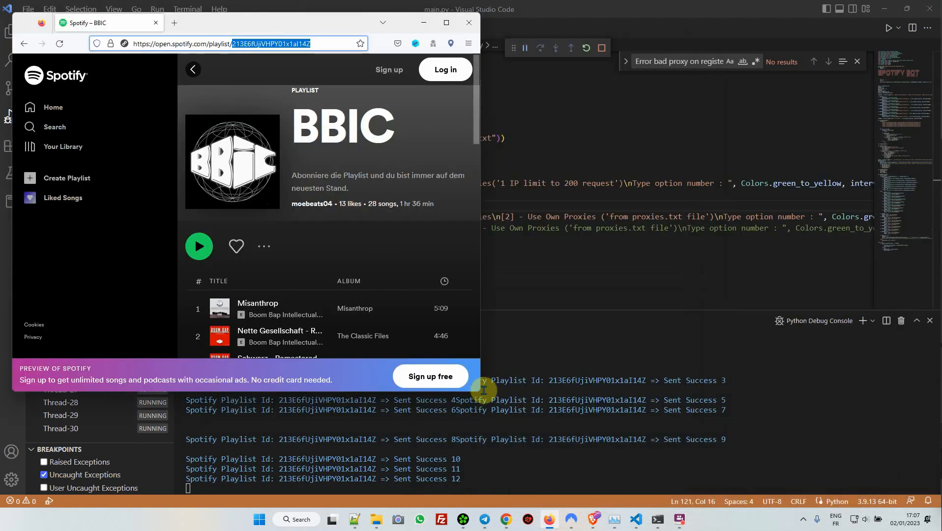
pyautogui.moveTo(728, 410)
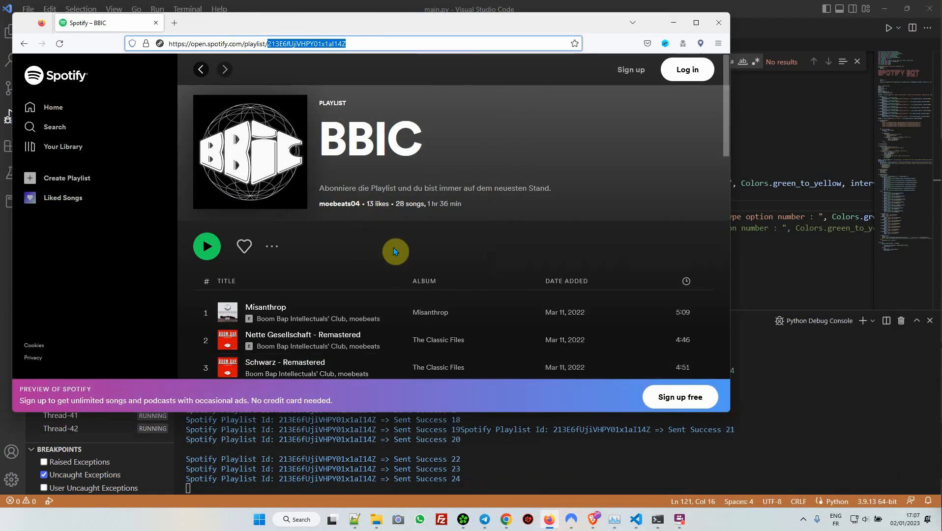
pyautogui.moveTo(392, 244)
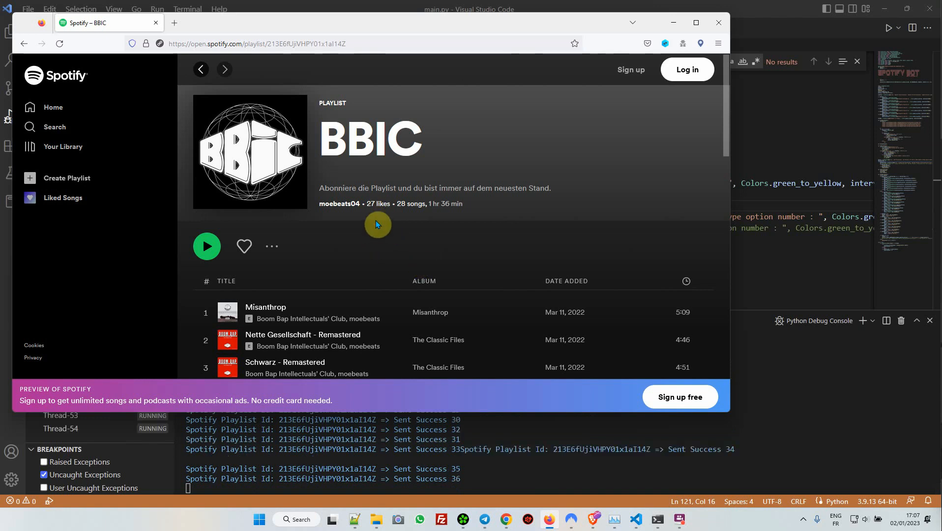
pyautogui.moveTo(416, 234)
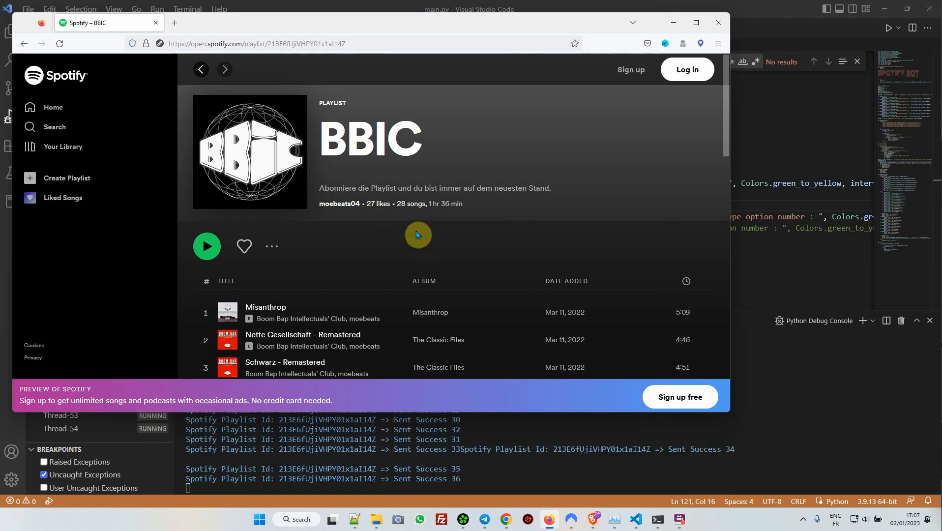
pyautogui.moveTo(436, 222)
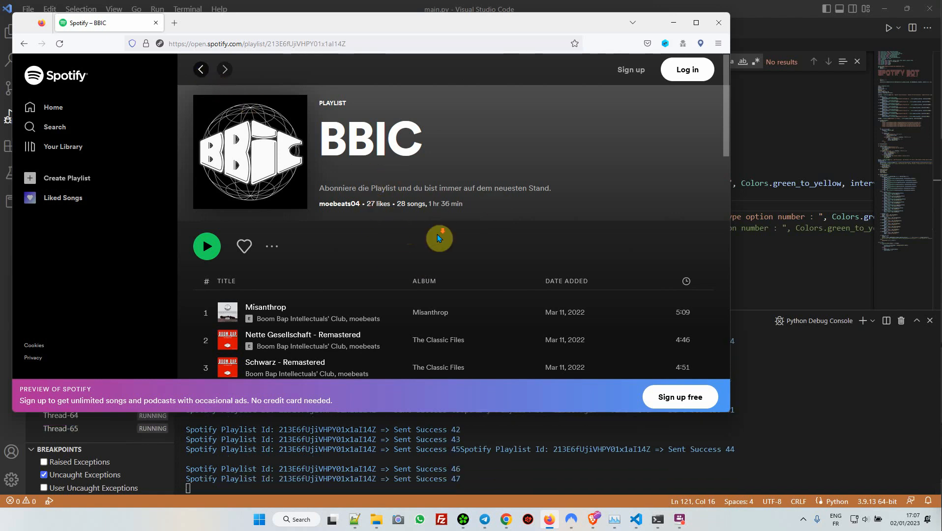
pyautogui.moveTo(397, 241)
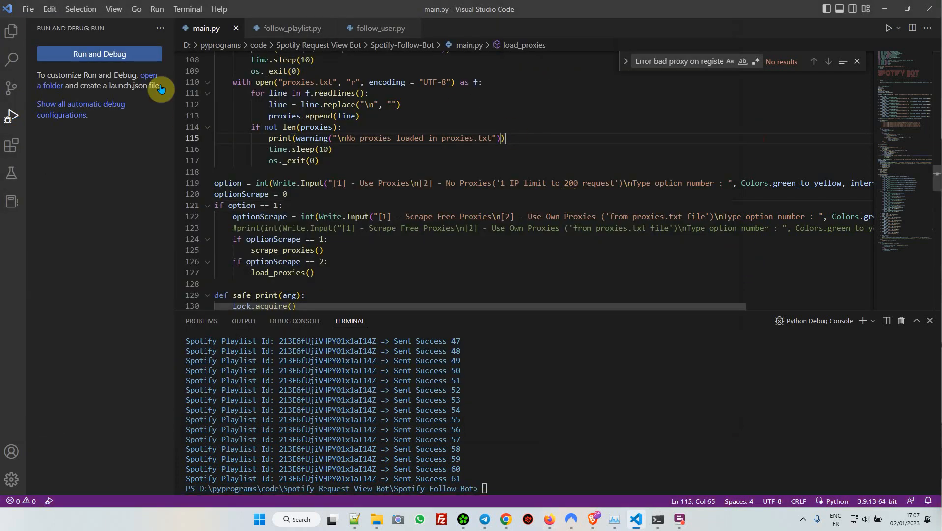
# - Start main.py under the Python debugger so the bot banner and menu reappear
pyautogui.click(99, 53)
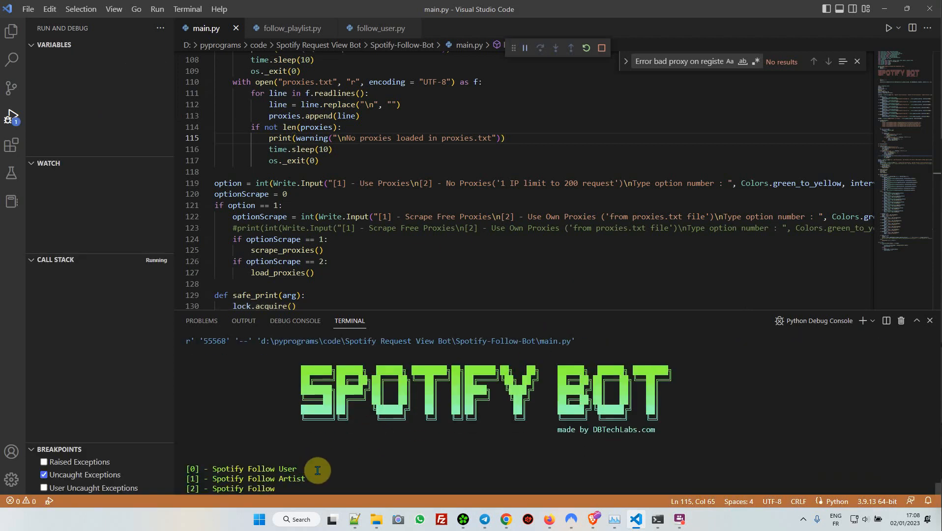
pyautogui.moveTo(337, 438)
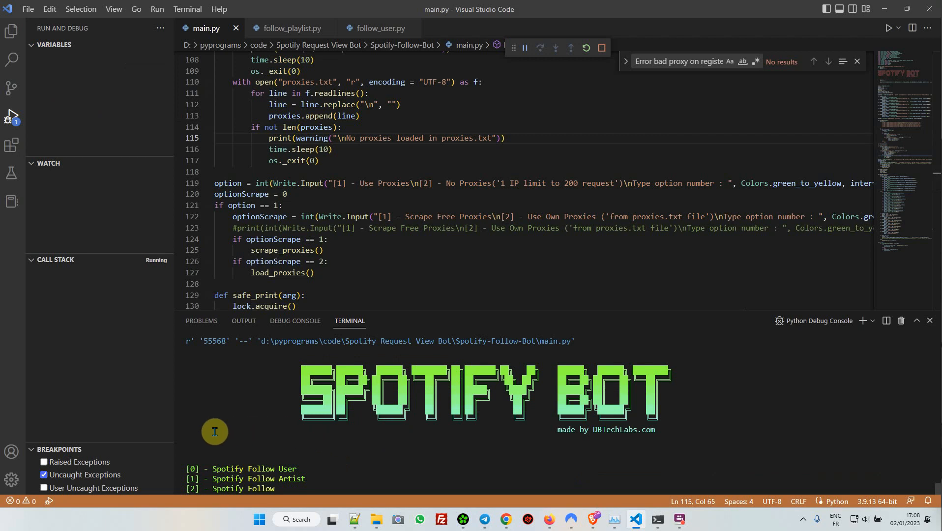
pyautogui.moveTo(595, 430)
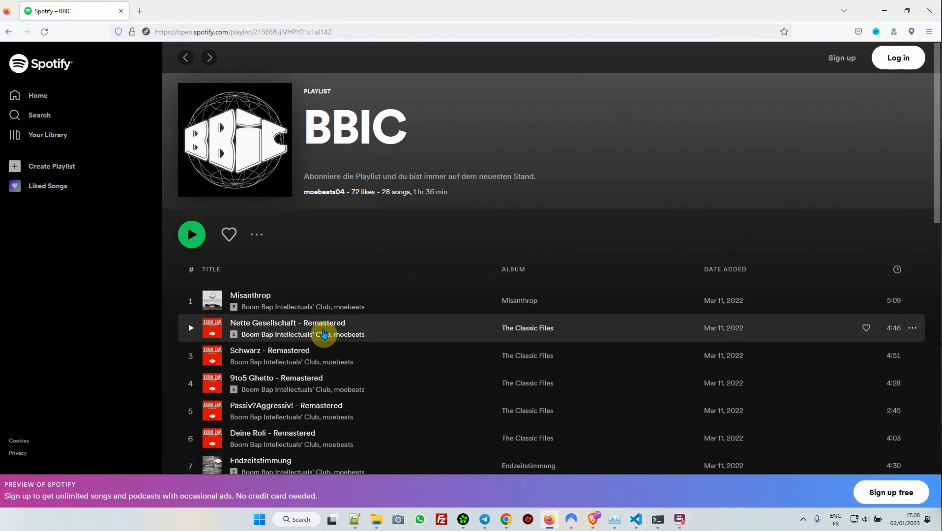
pyautogui.moveTo(267, 354)
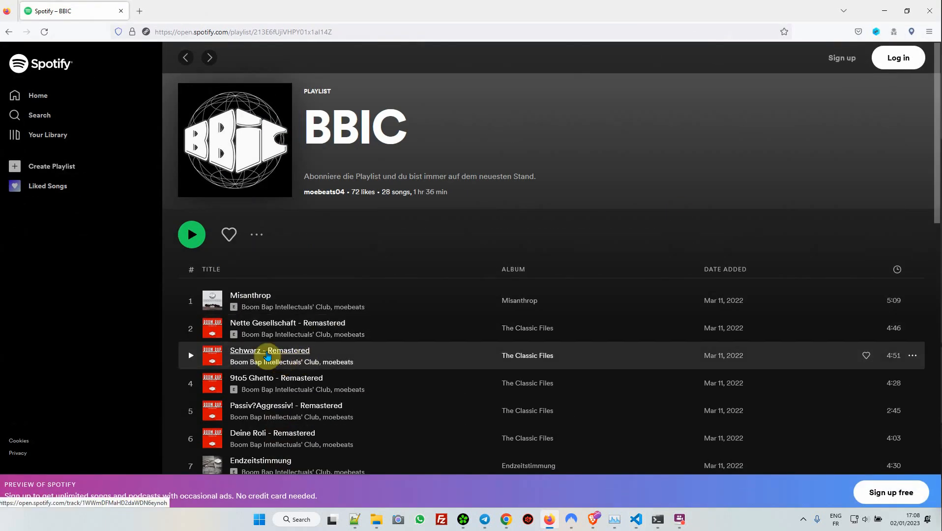
pyautogui.click(269, 350)
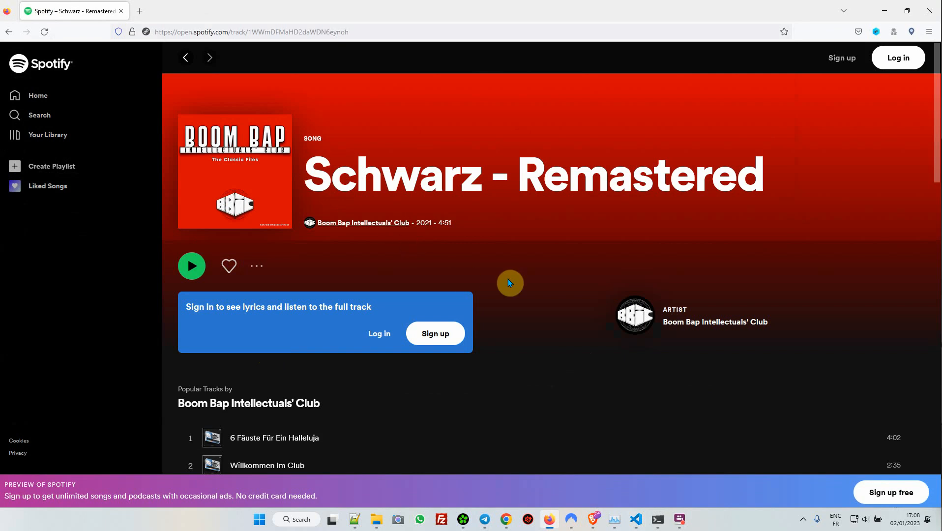
pyautogui.moveTo(482, 270)
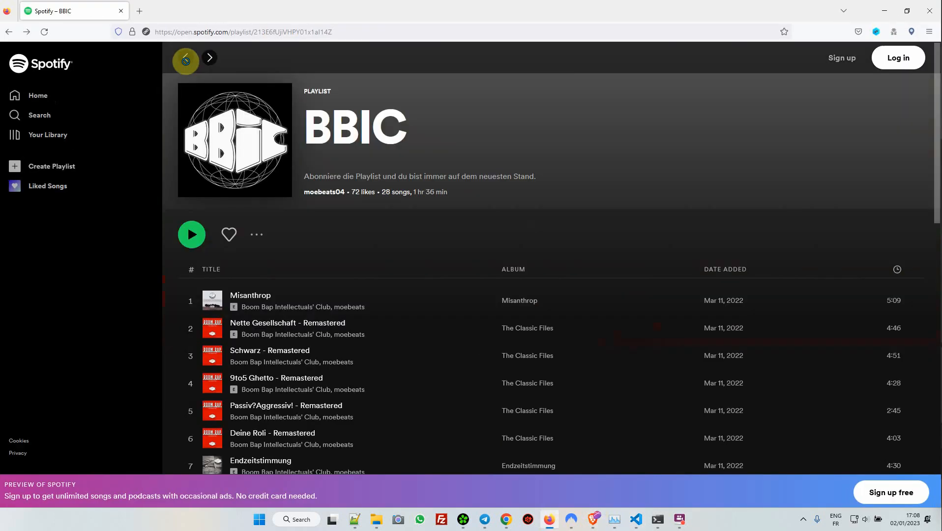
pyautogui.moveTo(277, 306)
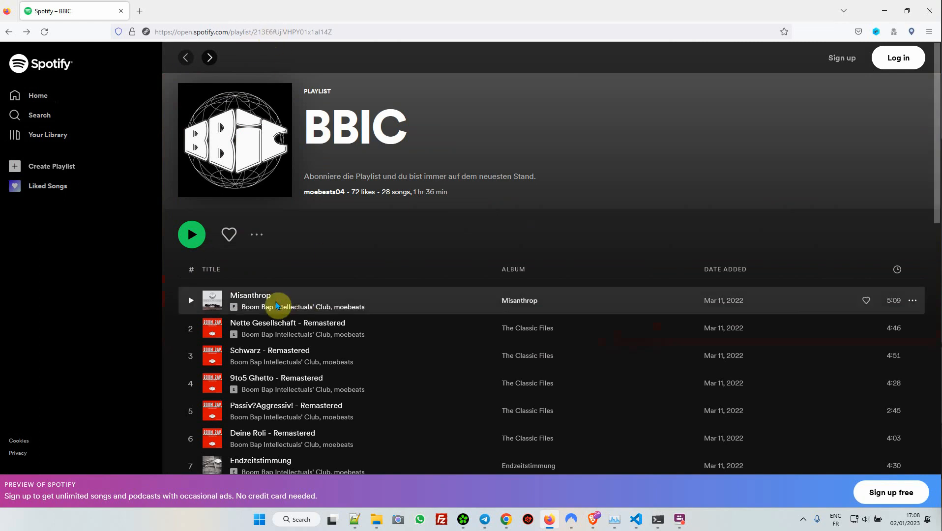
pyautogui.scroll(-3)
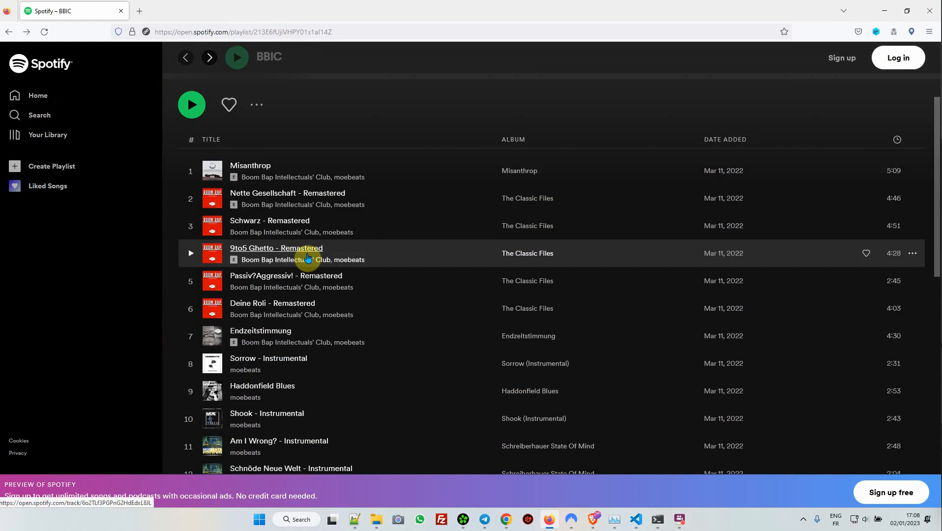
pyautogui.click(304, 32)
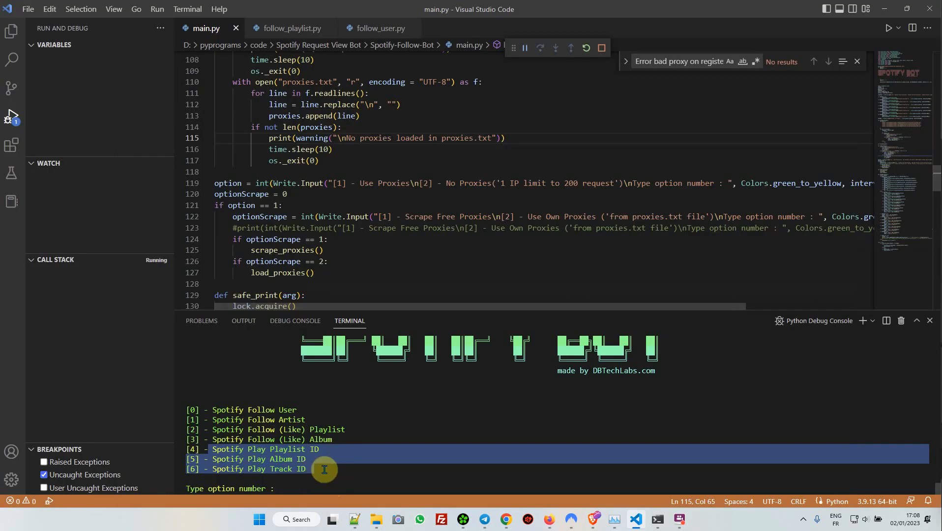
pyautogui.moveTo(320, 475)
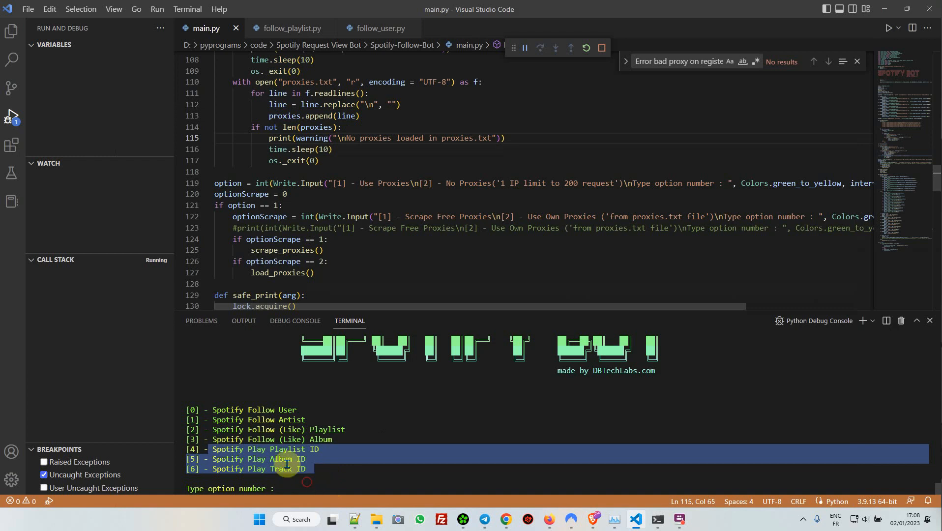
pyautogui.moveTo(267, 425)
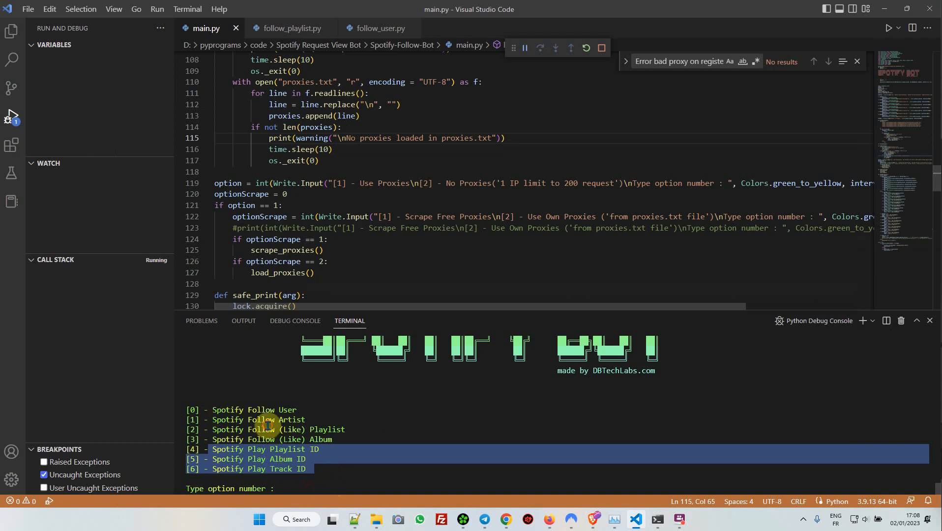
pyautogui.moveTo(301, 406)
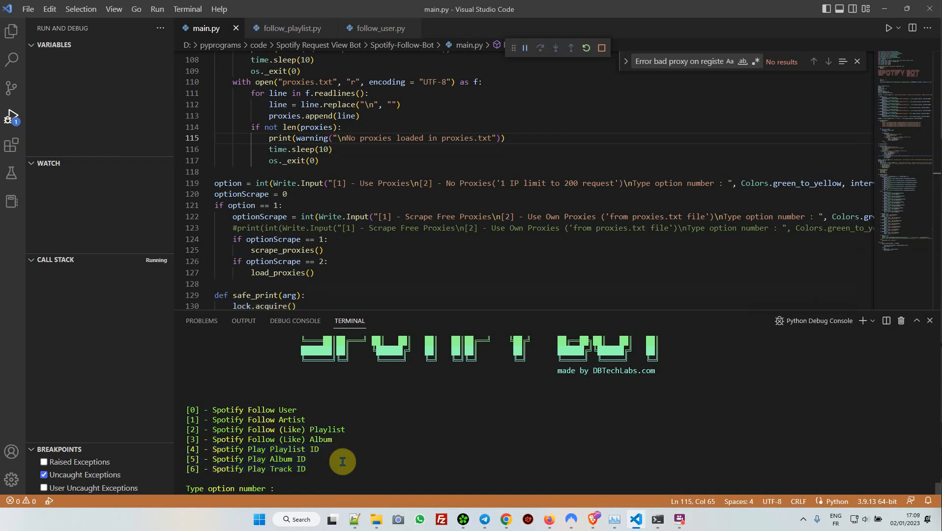
pyautogui.moveTo(193, 410); pyautogui.dragTo(328, 469)
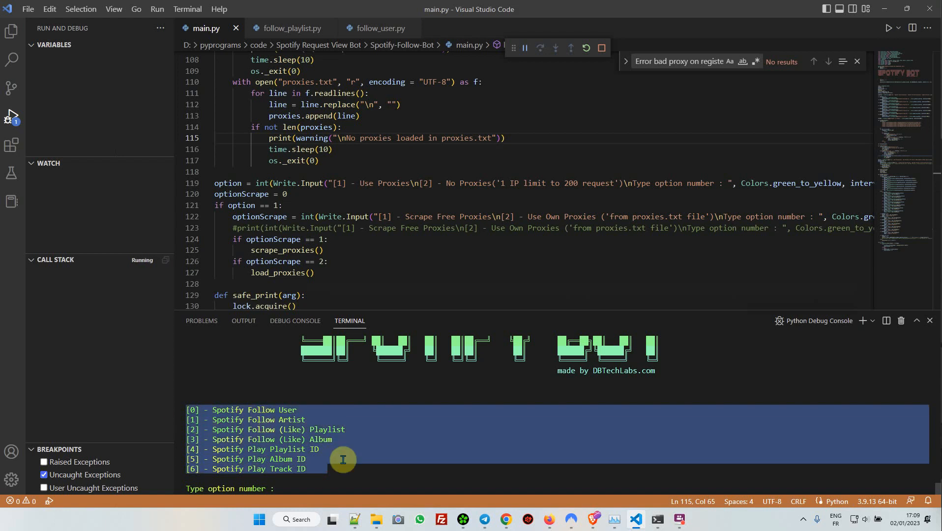
pyautogui.moveTo(316, 431)
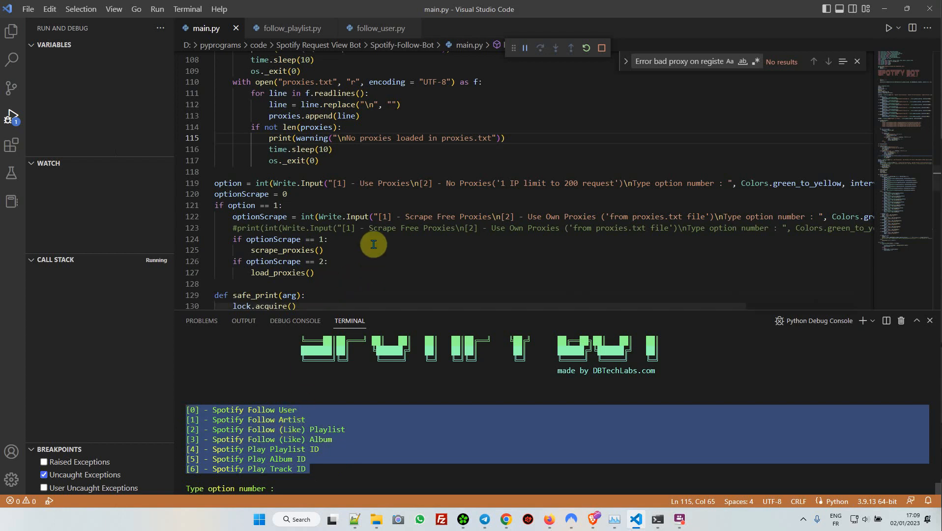
pyautogui.moveTo(384, 251)
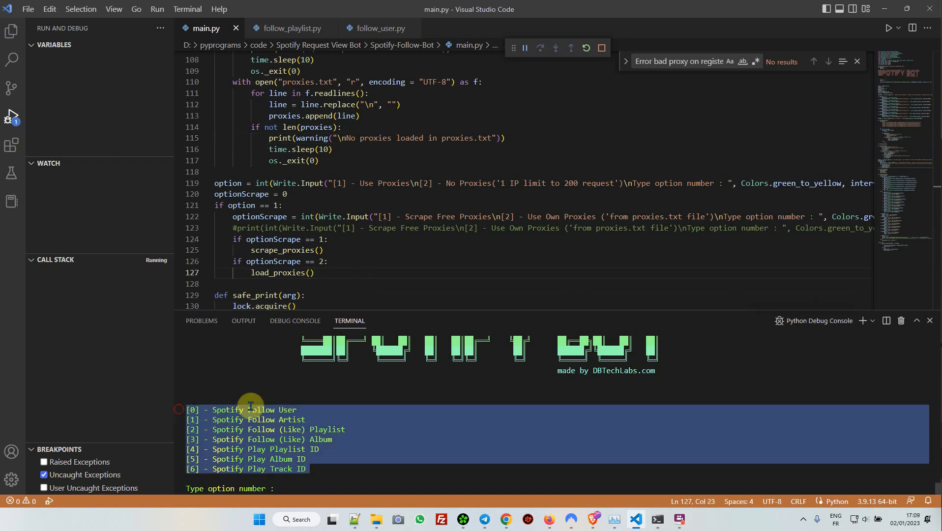
pyautogui.click(430, 280)
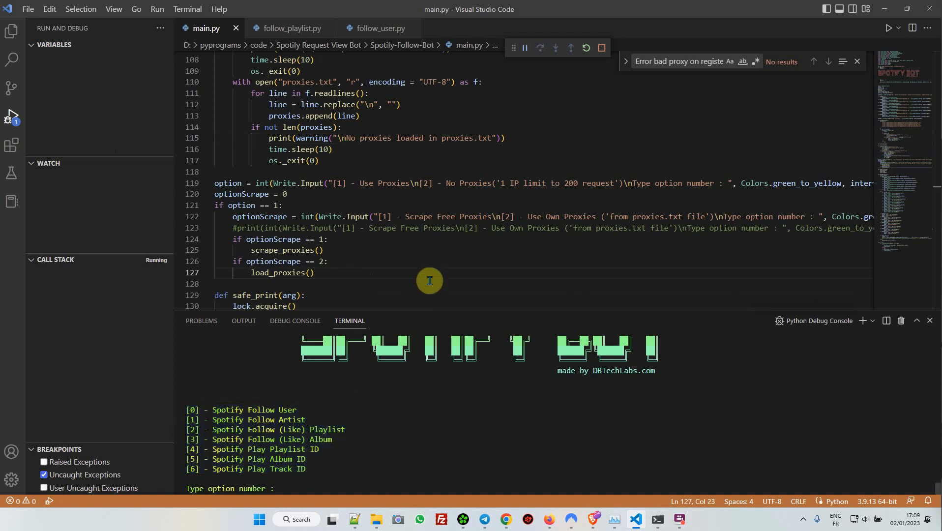
pyautogui.moveTo(334, 250)
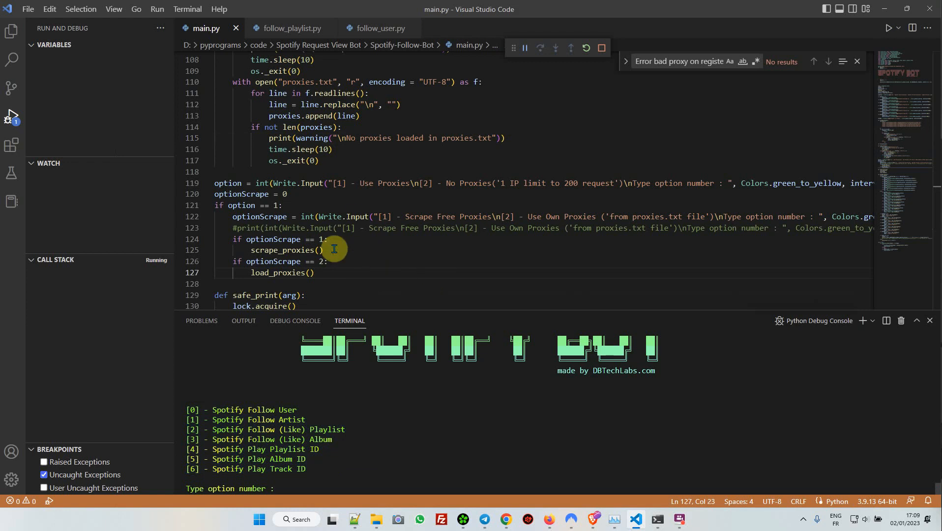
pyautogui.moveTo(386, 245)
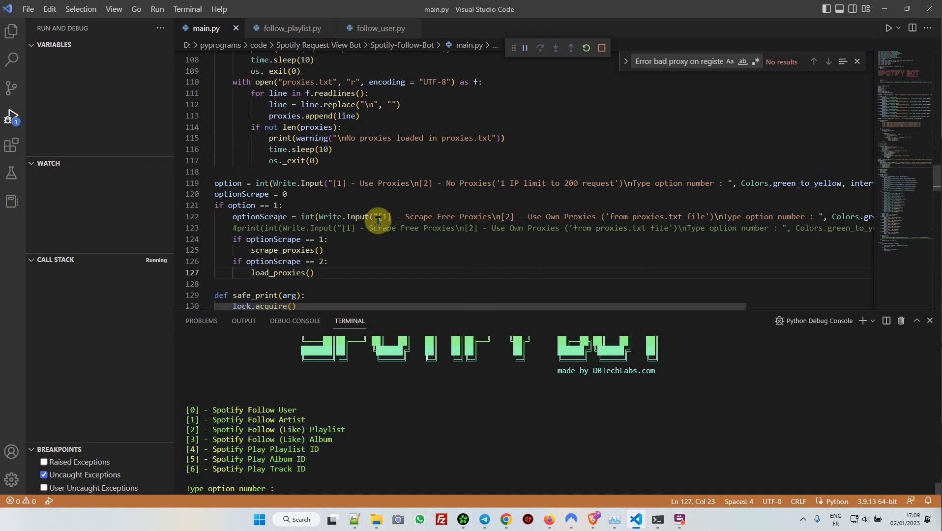
pyautogui.moveTo(562, 206)
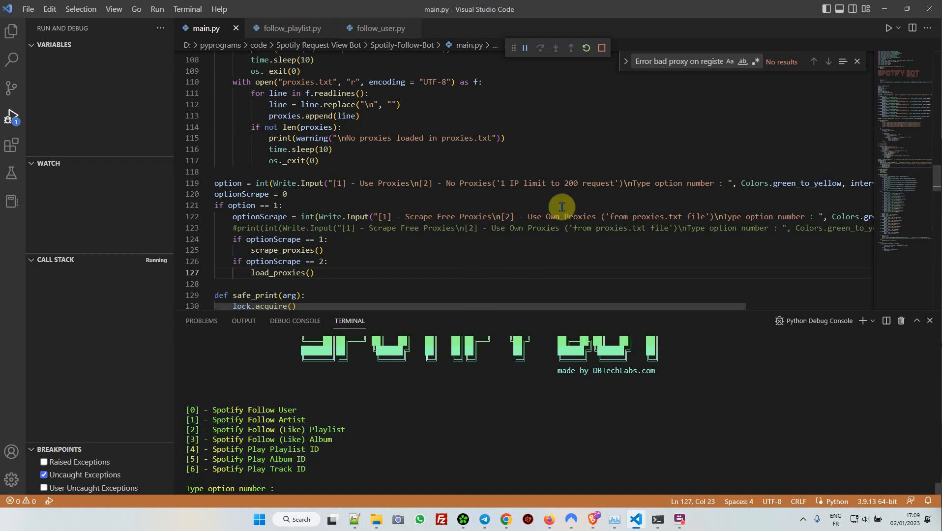
pyautogui.moveTo(564, 273)
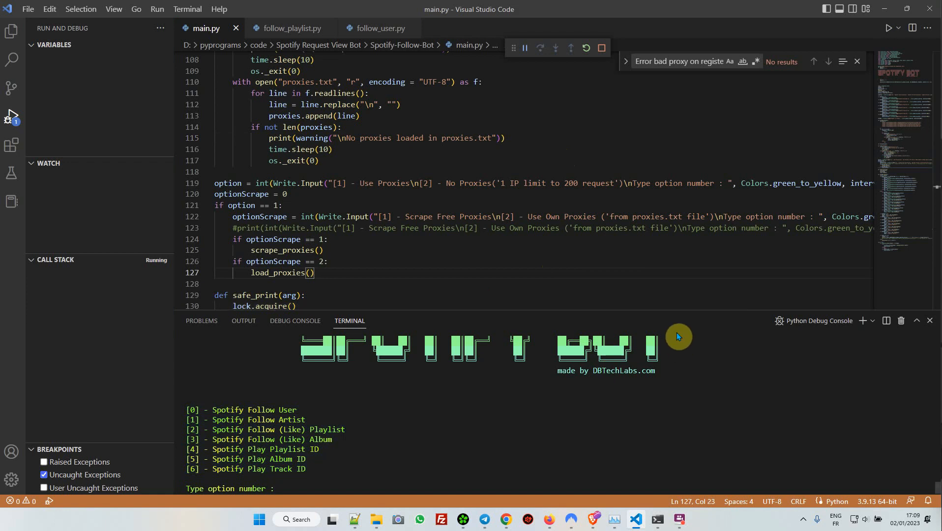
pyautogui.moveTo(644, 230)
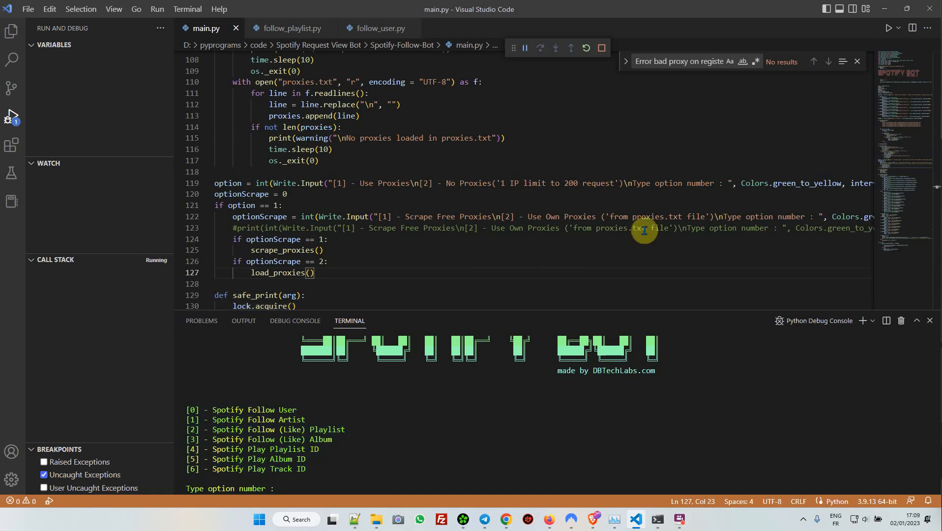
pyautogui.moveTo(572, 294)
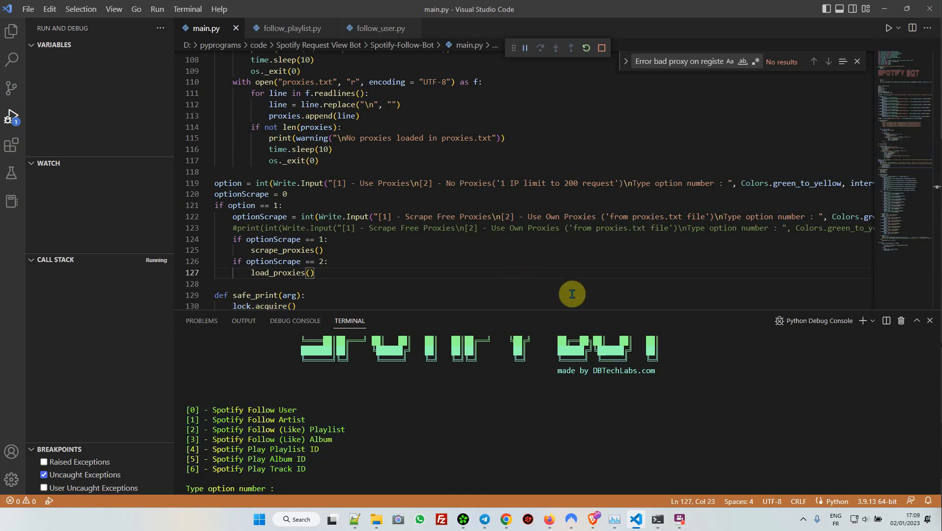
pyautogui.moveTo(353, 436)
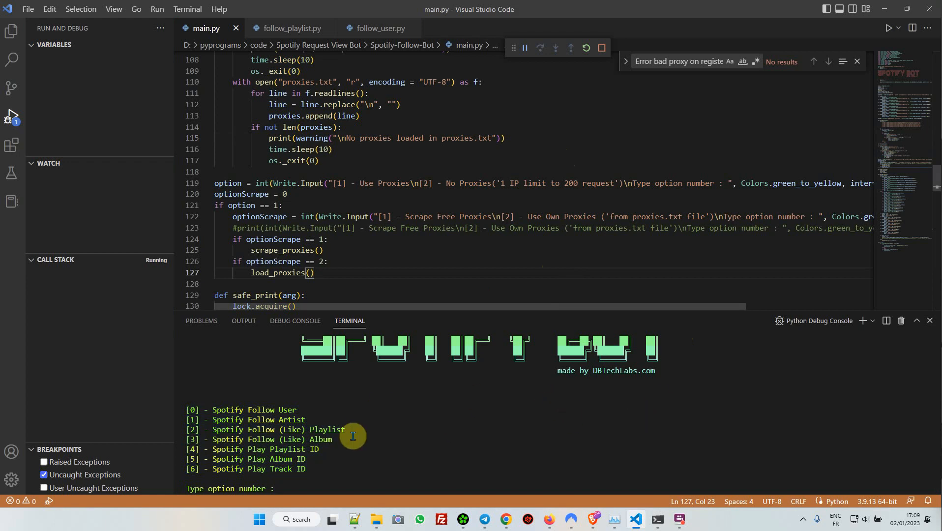